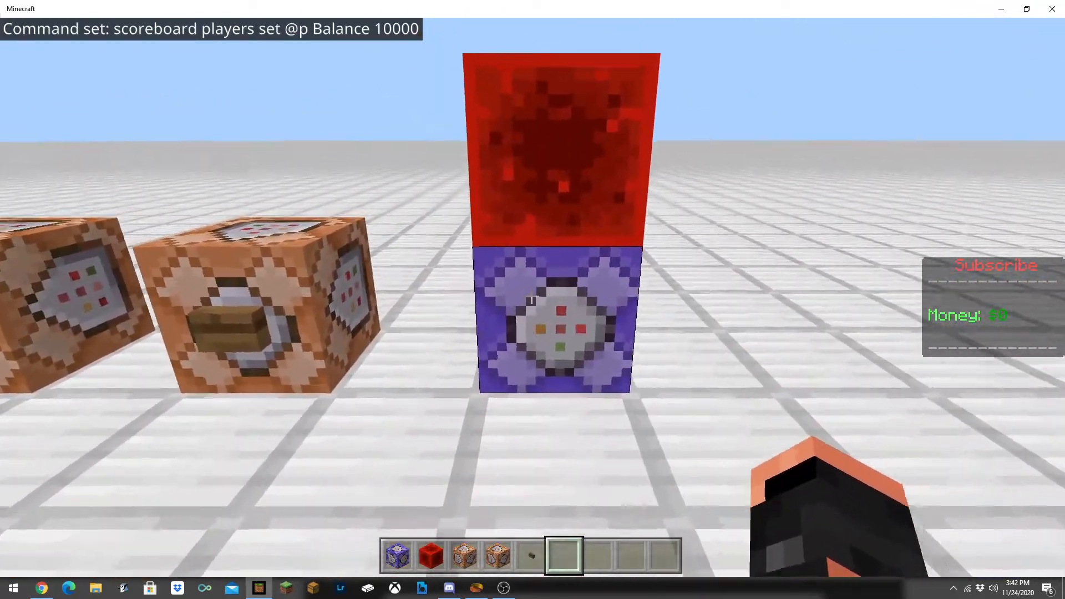
- Pause the game and leave Minecraft for the Windows desktop
right_click(549, 319)
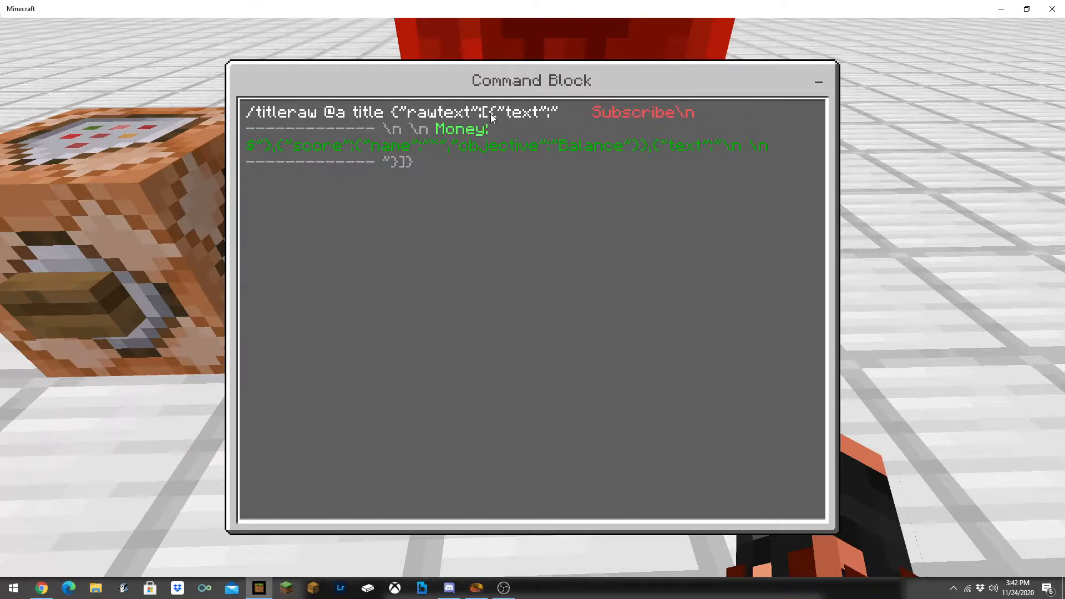
mouse_move(507, 211)
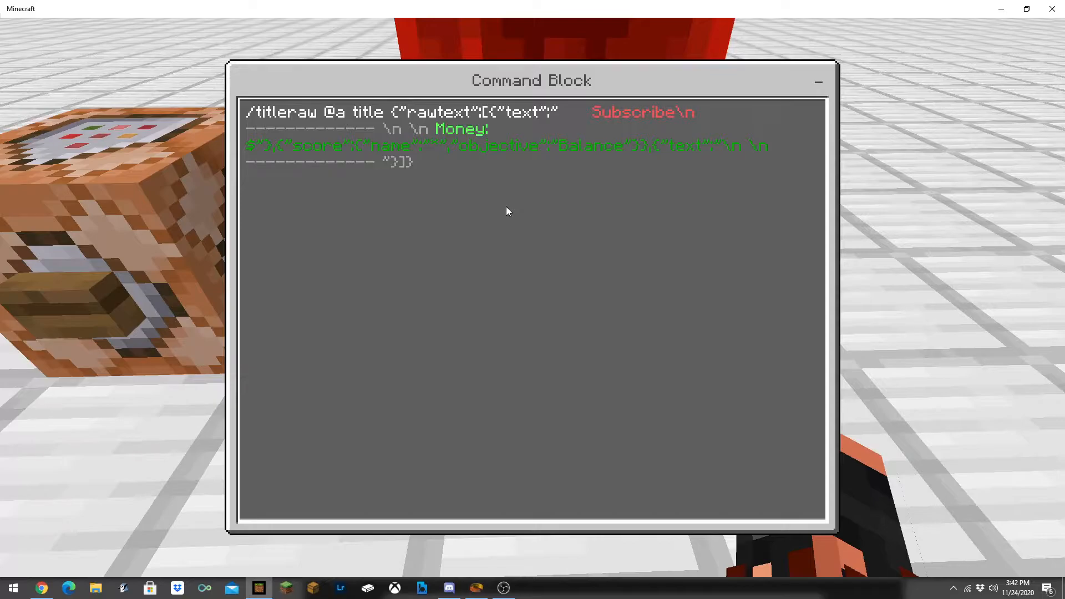
mouse_move(450, 164)
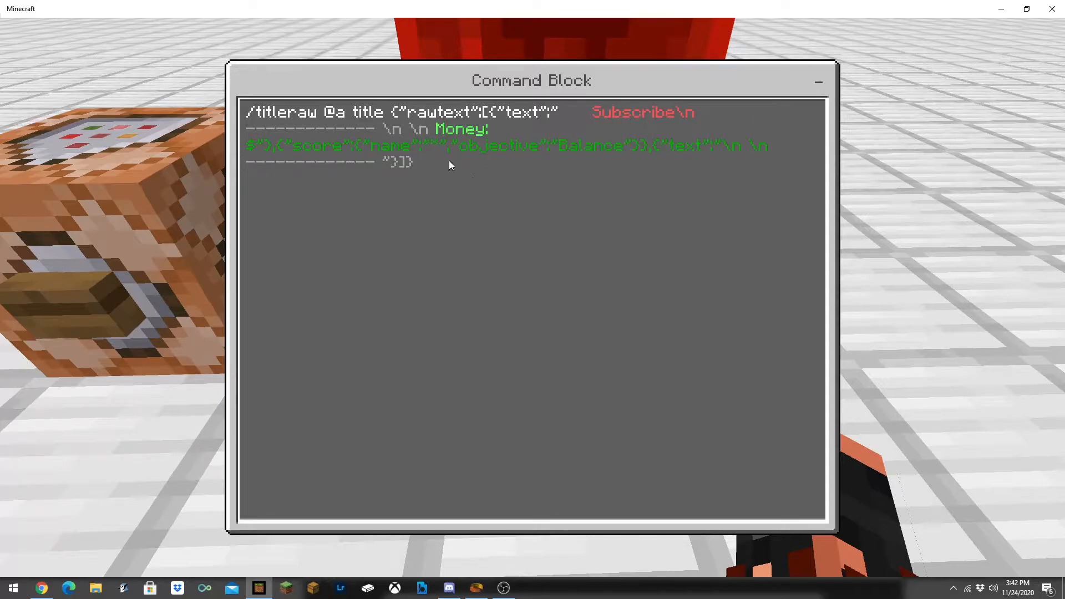
mouse_move(602, 162)
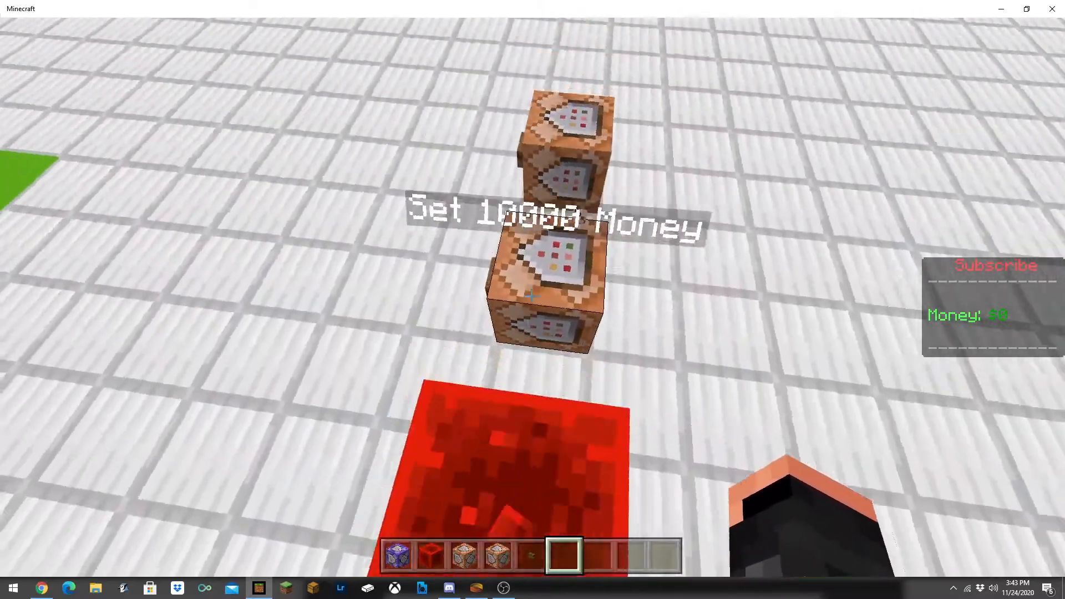
key("Escape")
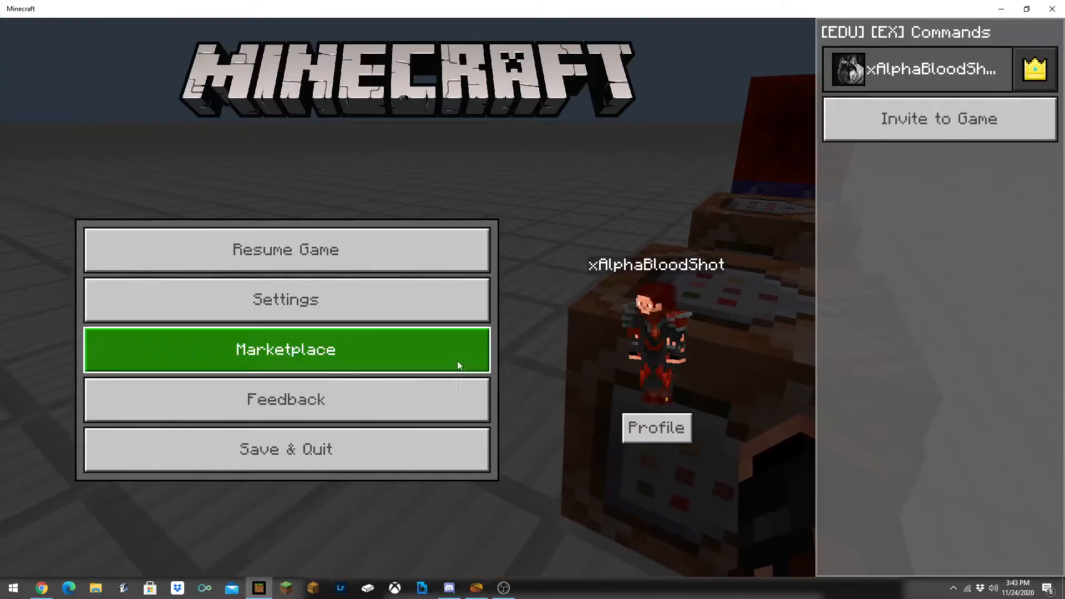
left_click(286, 251)
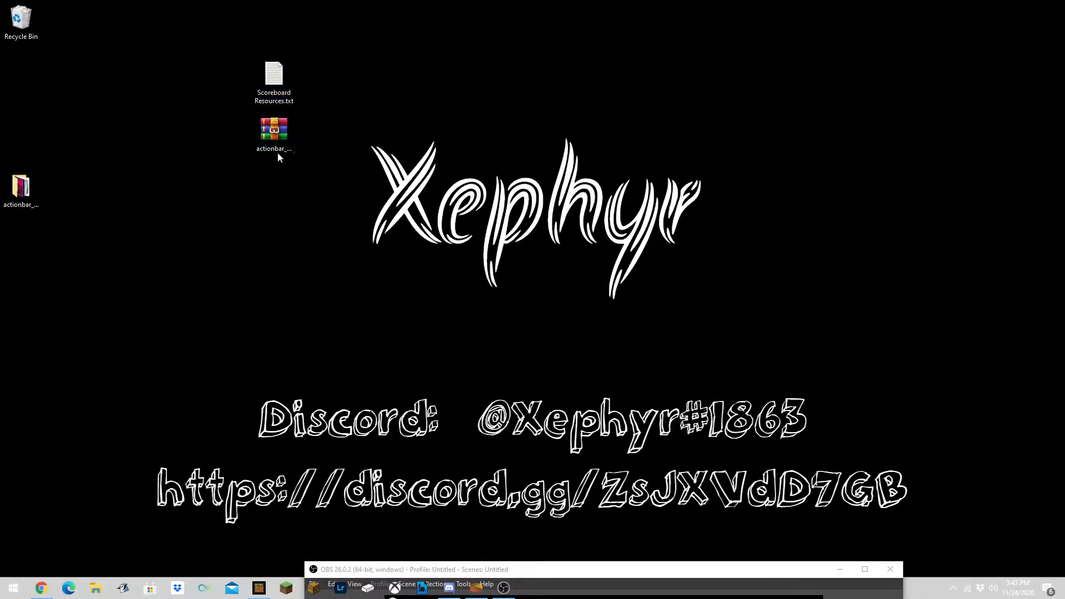
- Move the actionbar_scoreboard zip below the Recycle Bin, rearranging the desktop icons
left_click_drag(273, 133, 526, 136)
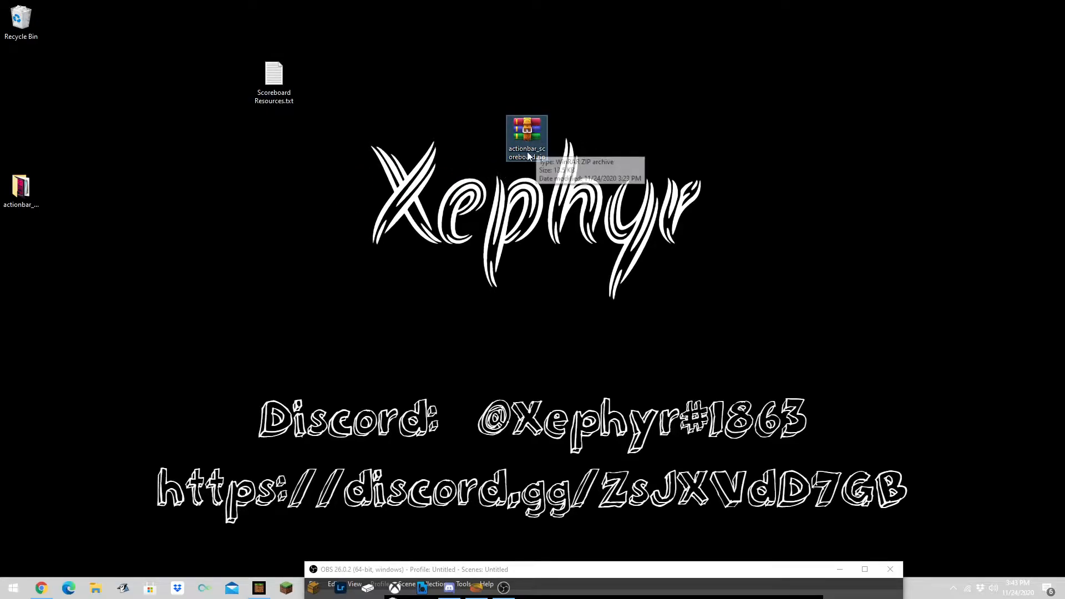
left_click_drag(526, 137, 316, 138)
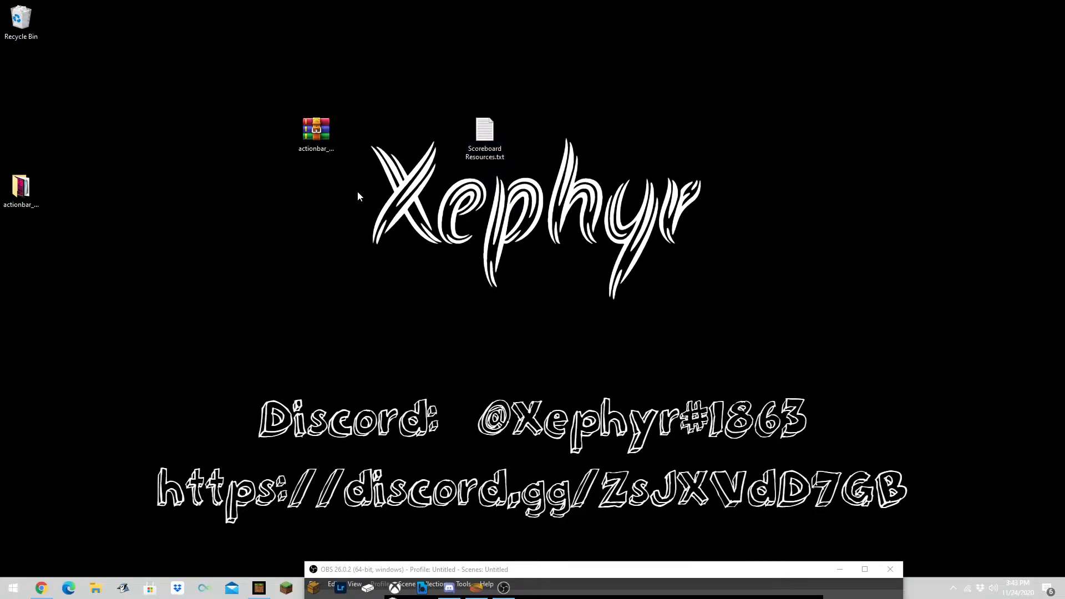
left_click_drag(316, 129, 62, 81)
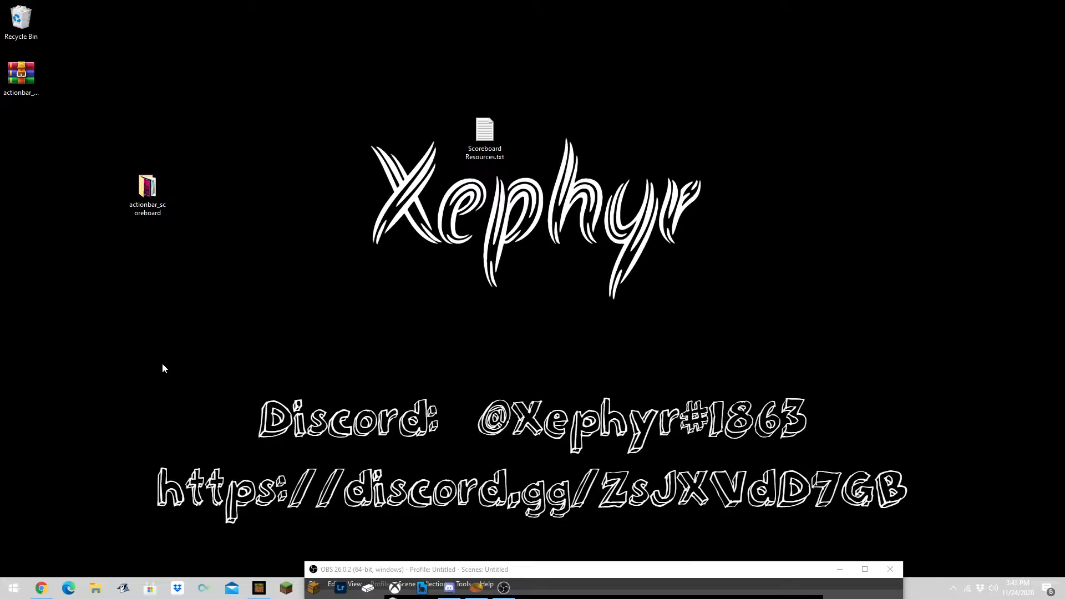
- Run %localappdata% to open the AppData Local folder in File Explorer
key("Win+r")
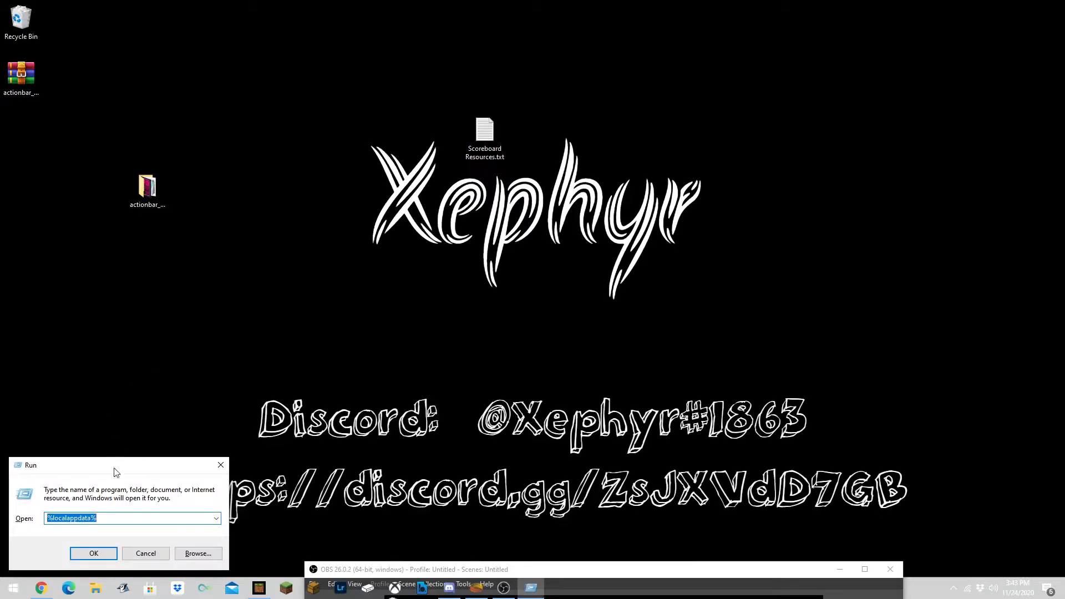
left_click_drag(115, 465, 181, 389)
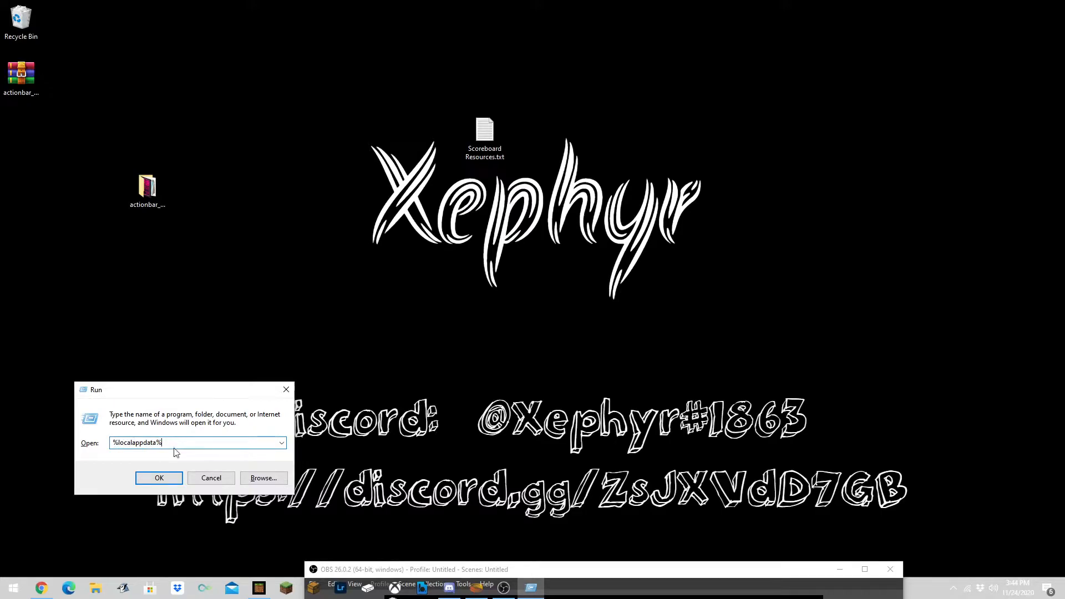
left_click(159, 477)
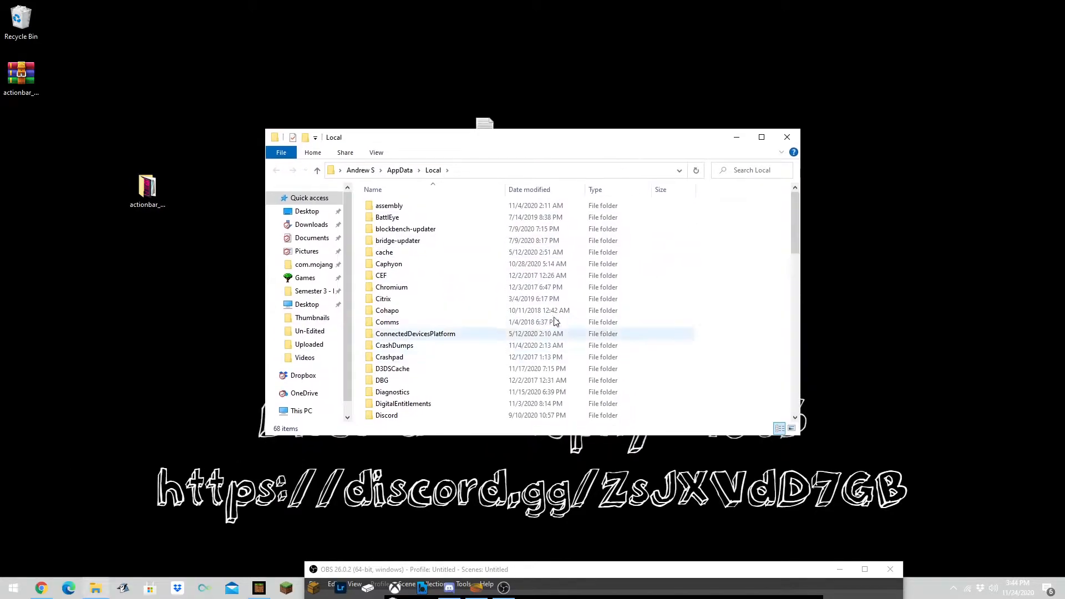
- Browse into Packages > Microsoft.MinecraftUWP > LocalState > games
scroll("down", 3)
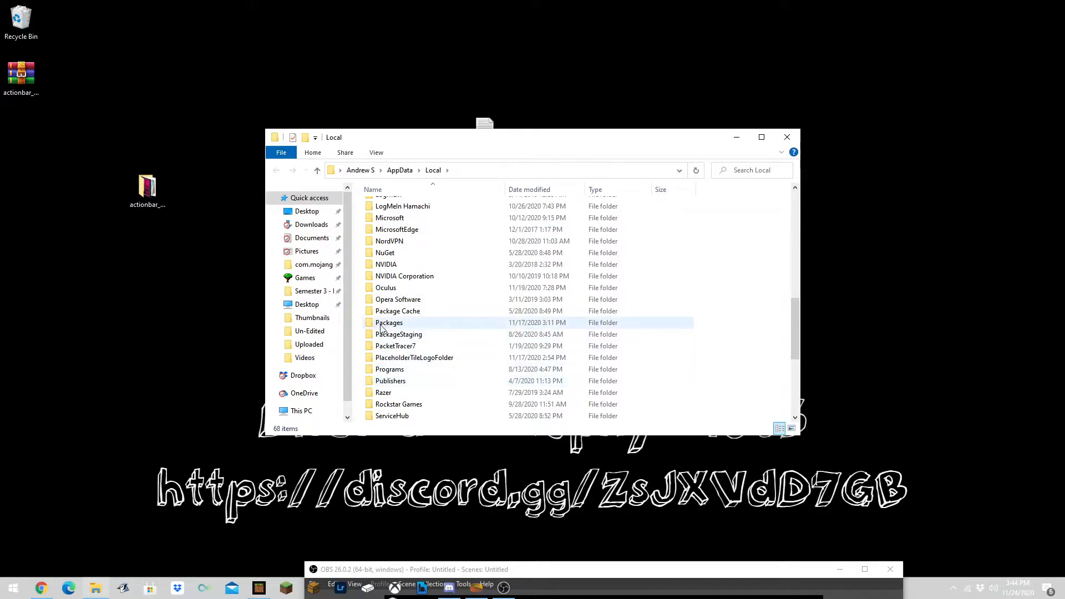
double_click(388, 322)
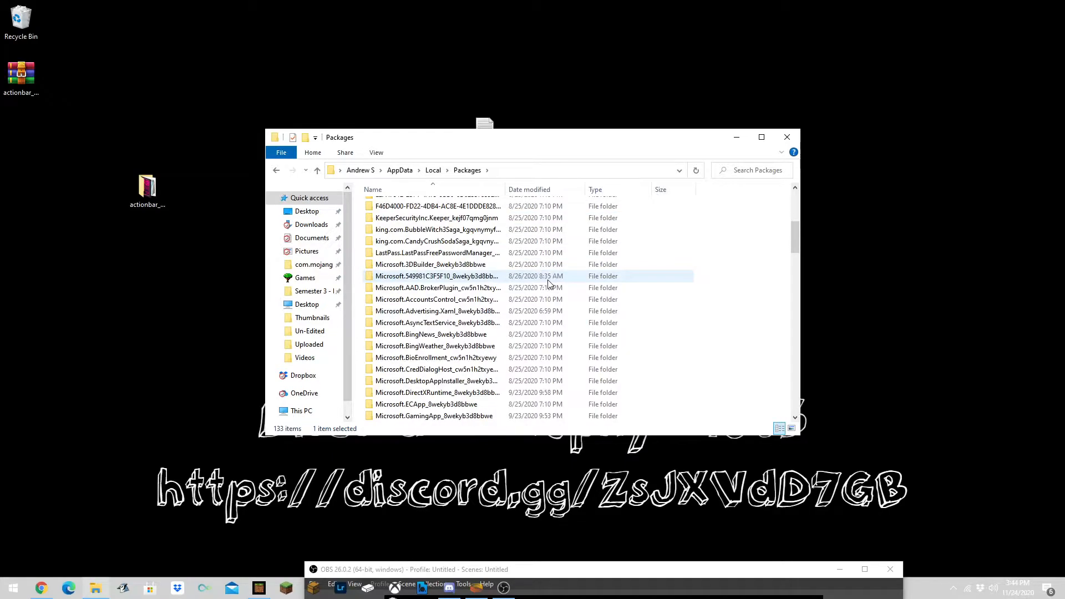
scroll("down", 3)
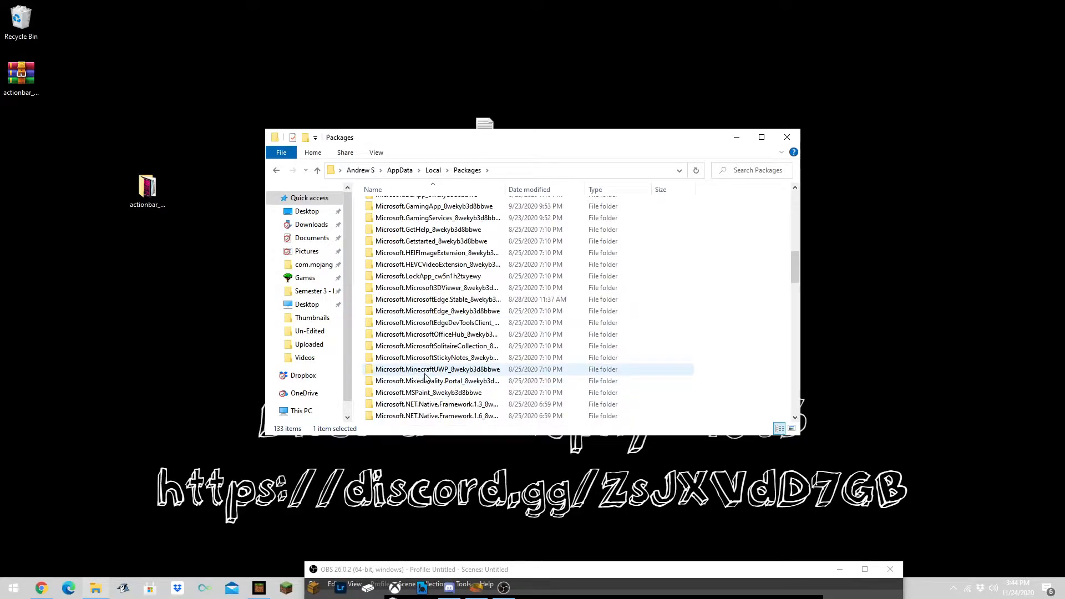
mouse_move(416, 372)
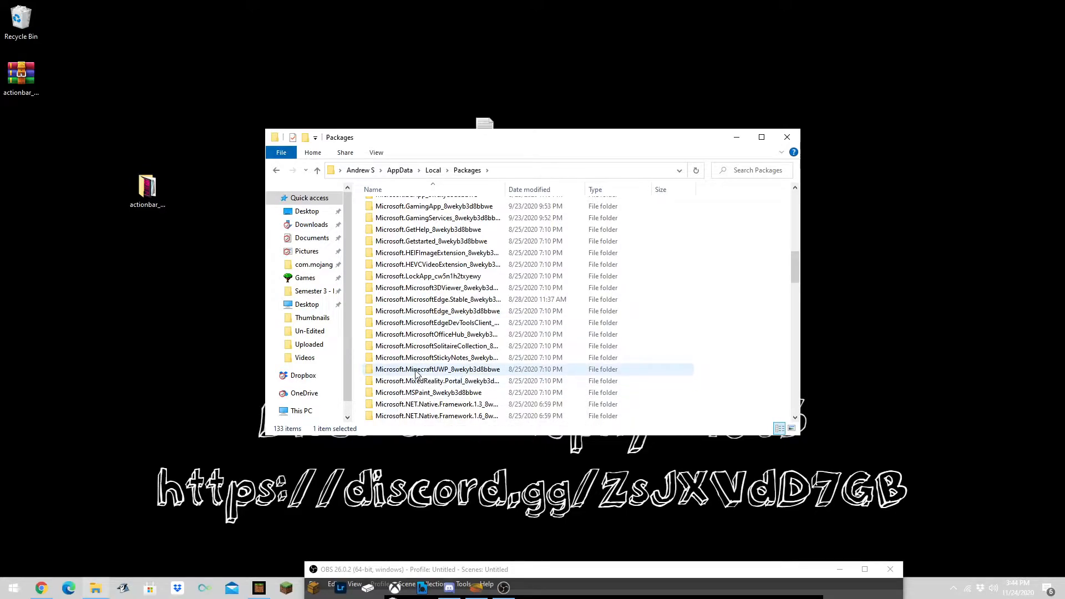
double_click(437, 370)
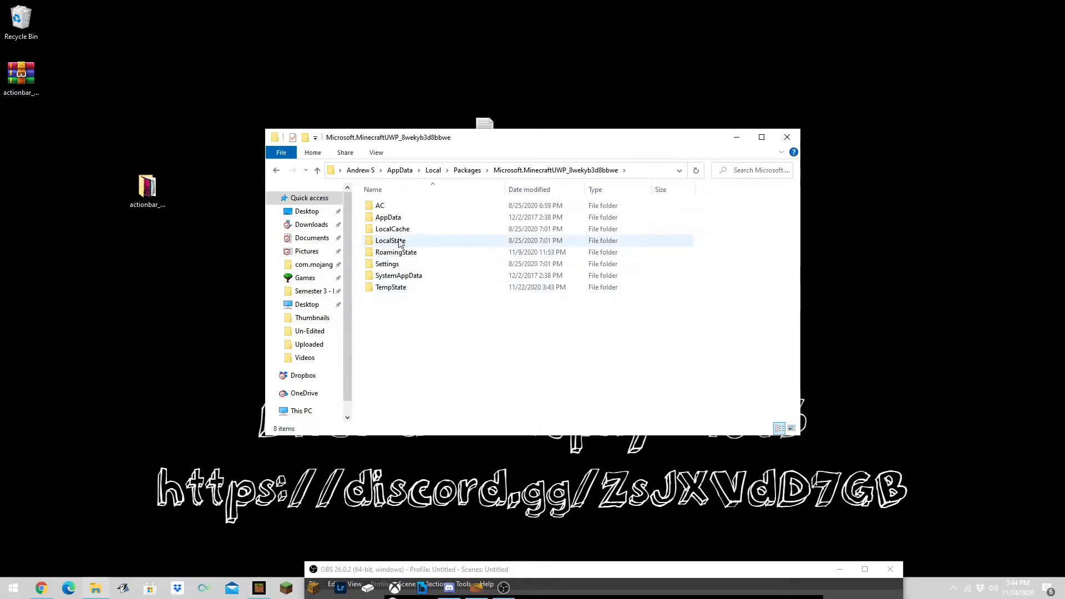
double_click(391, 239)
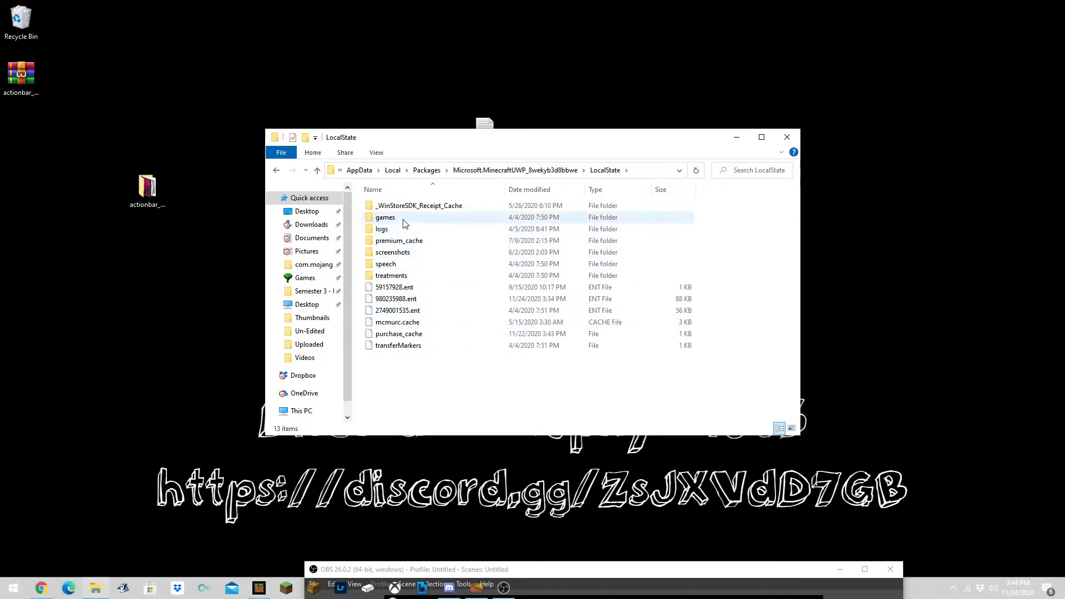
double_click(385, 217)
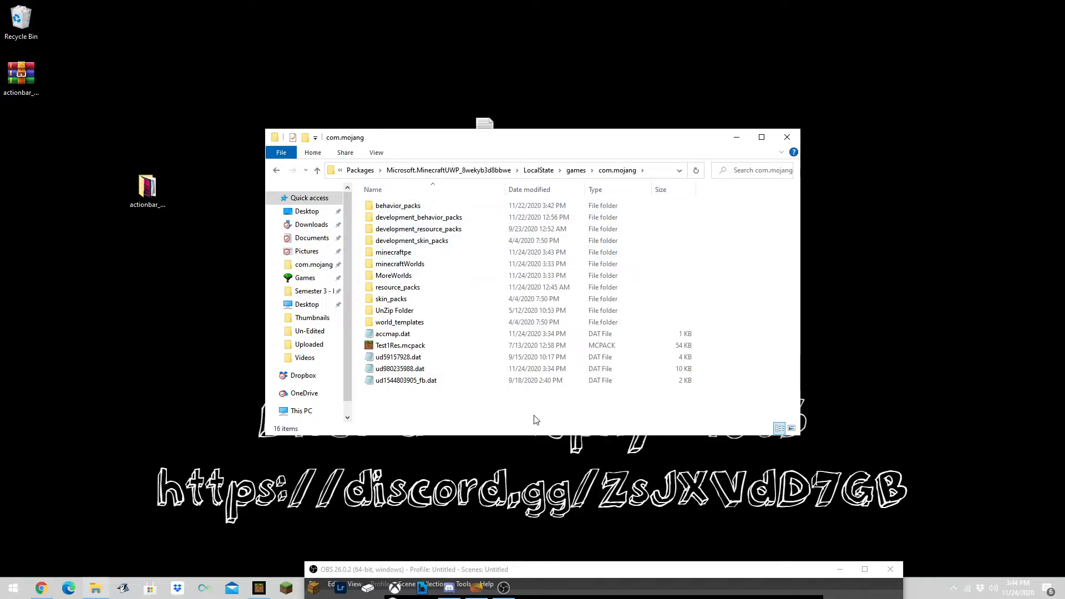
mouse_move(494, 403)
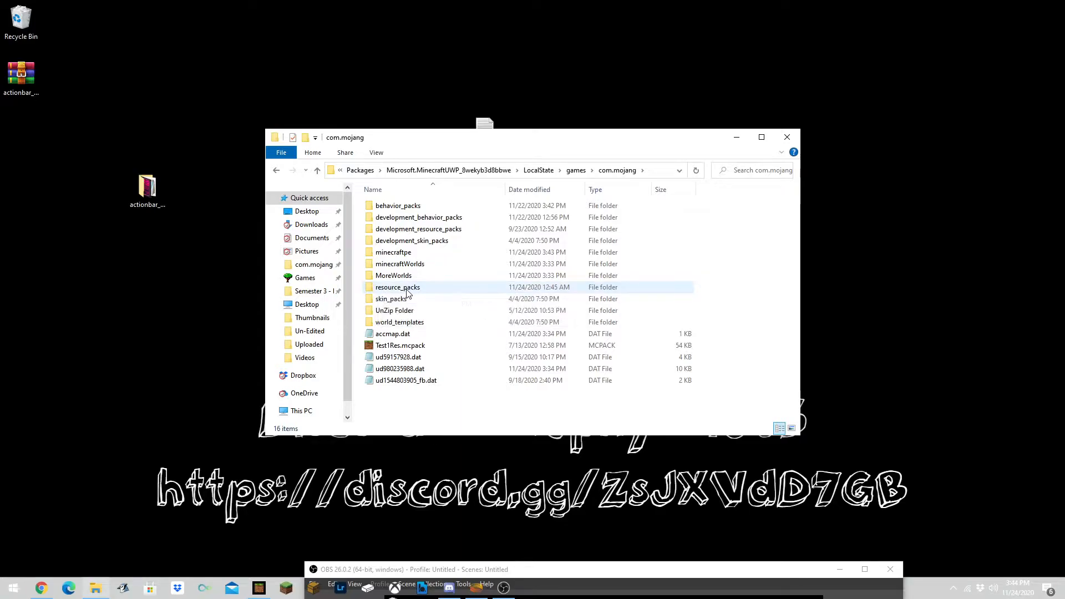
mouse_move(398, 286)
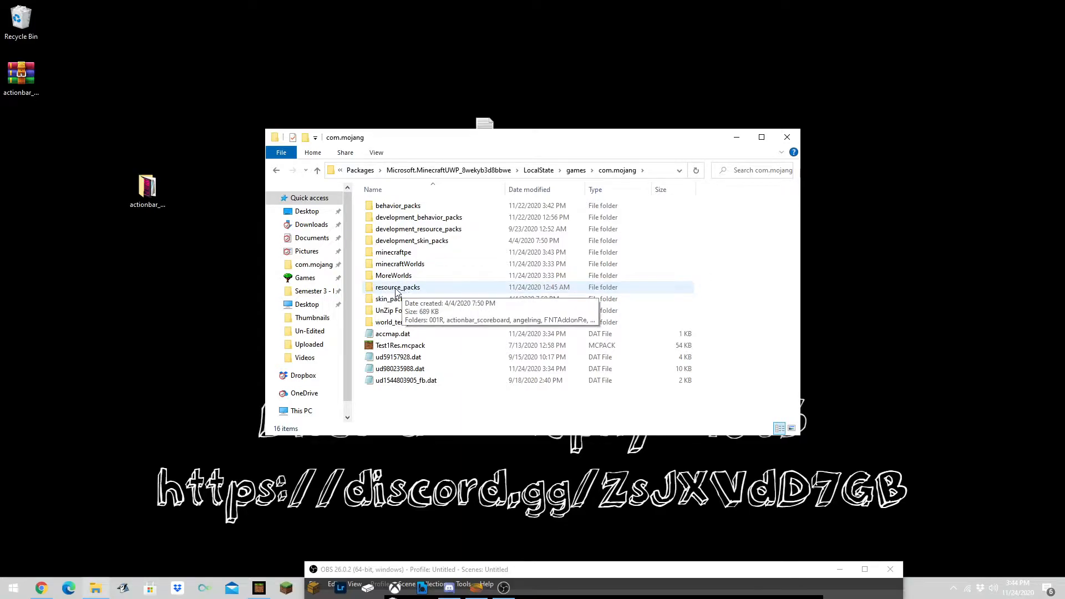
- Open com.mojang's resource_packs folder and select actionbar_scoreboard
double_click(397, 286)
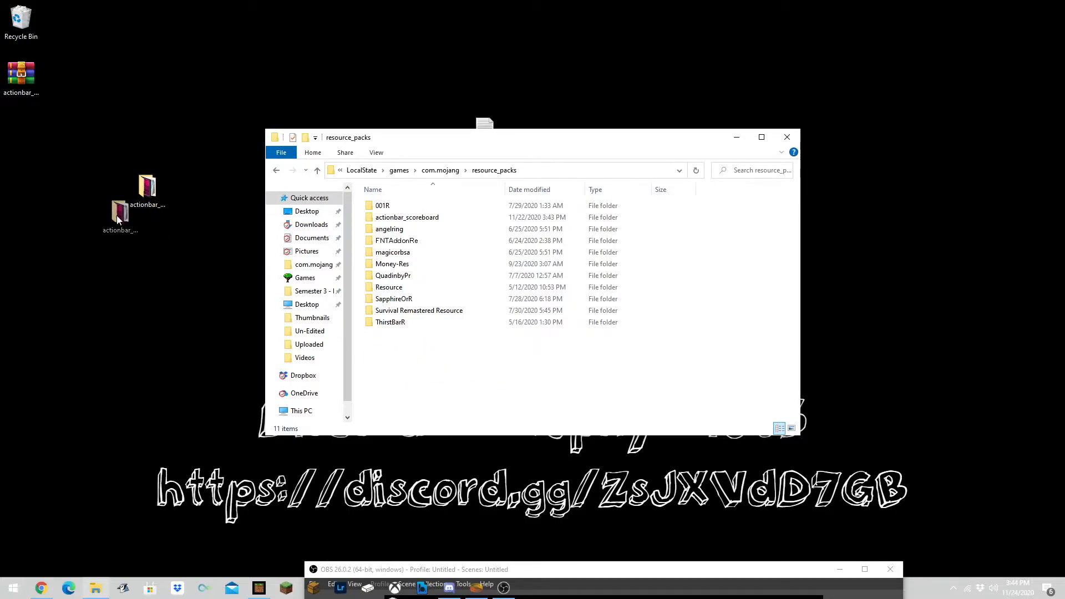
left_click(406, 218)
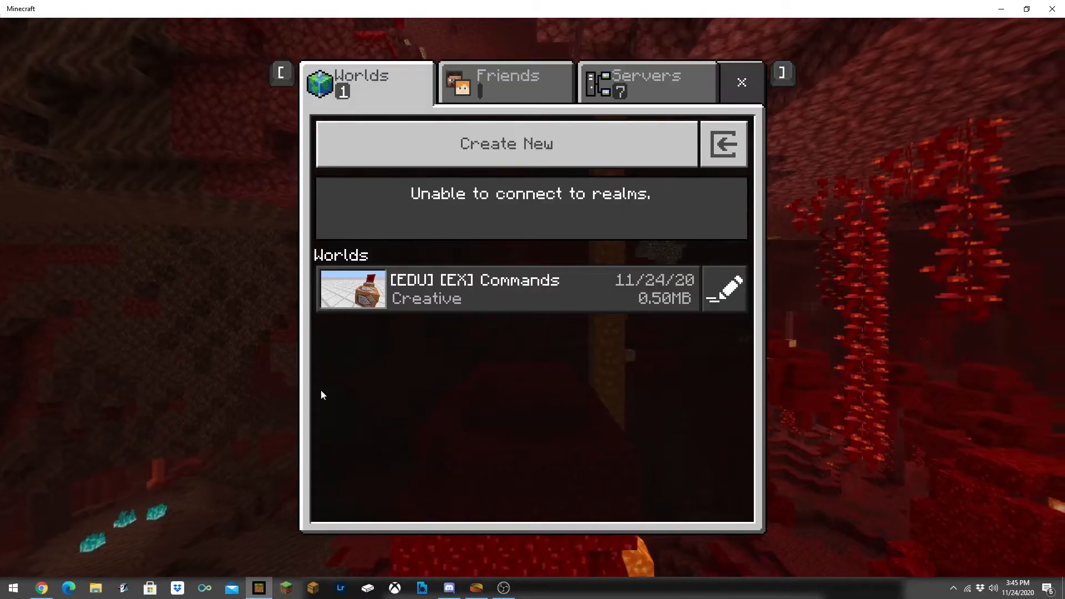
mouse_move(734, 497)
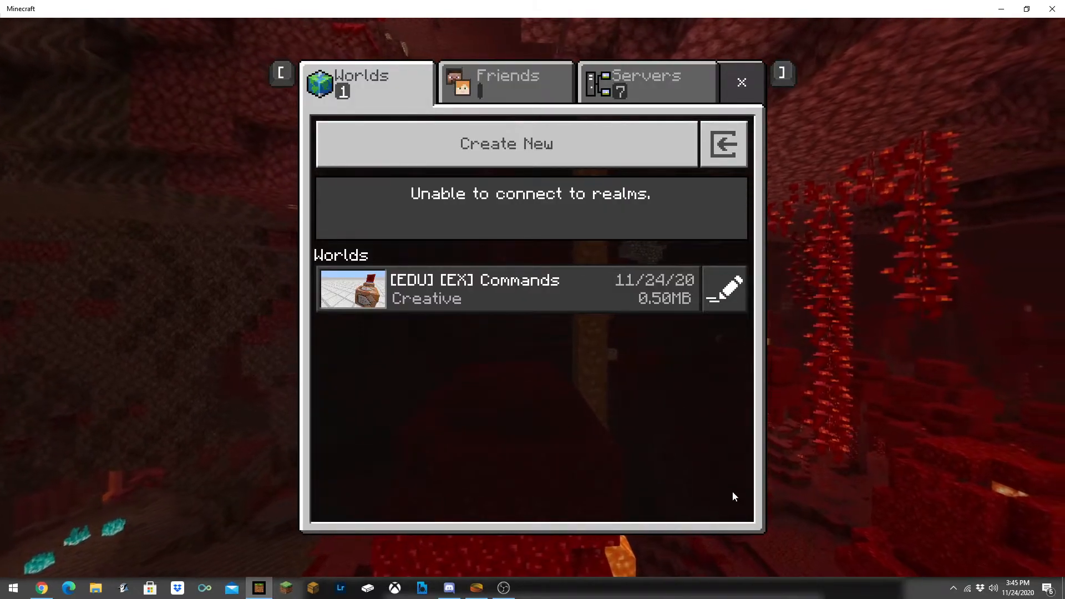
left_click(742, 82)
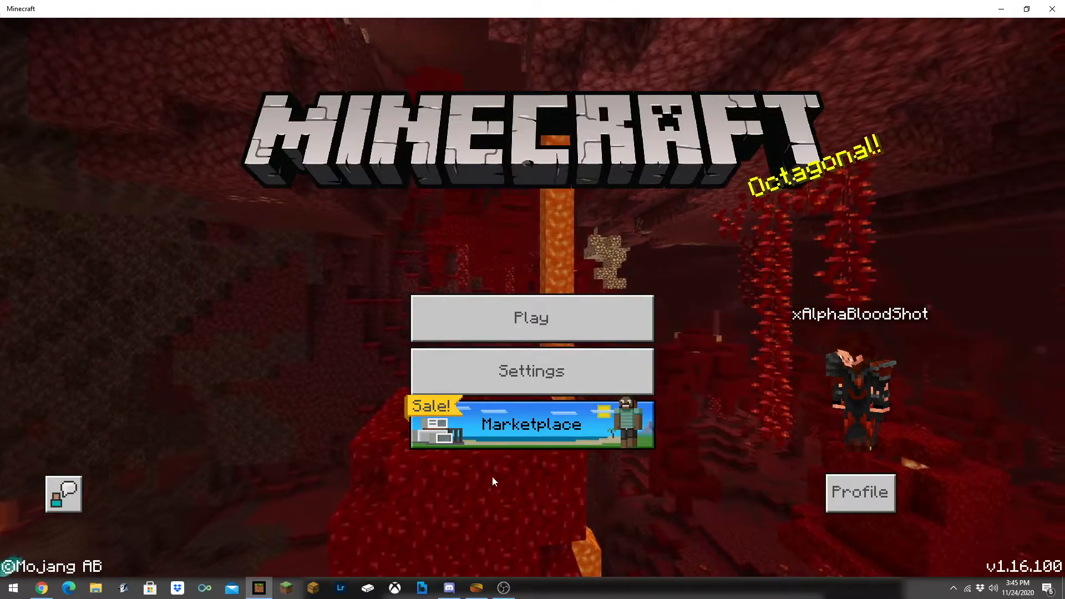
left_click(531, 317)
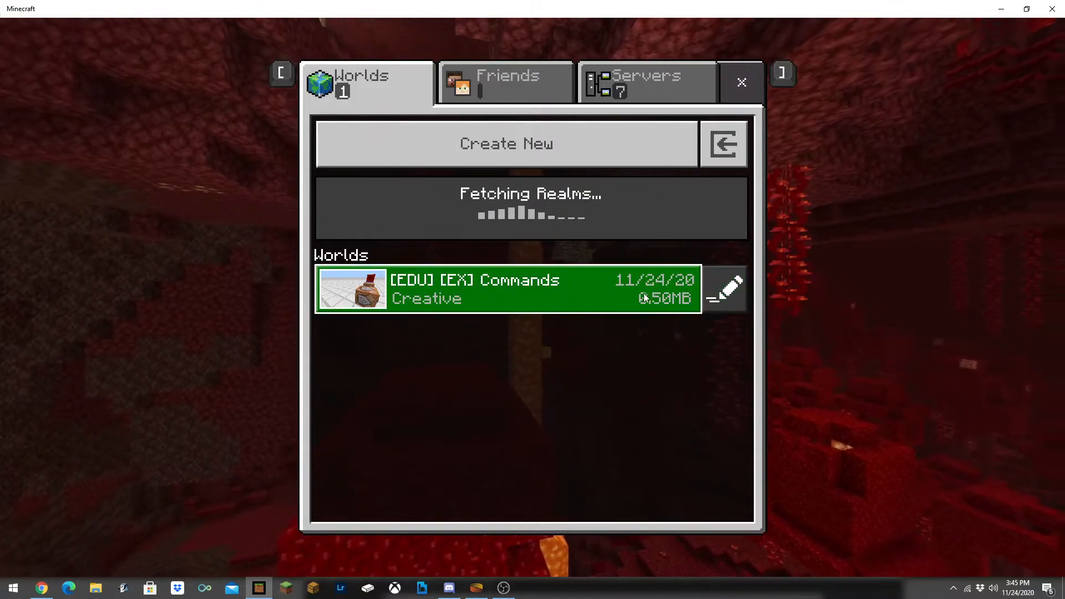
mouse_move(726, 299)
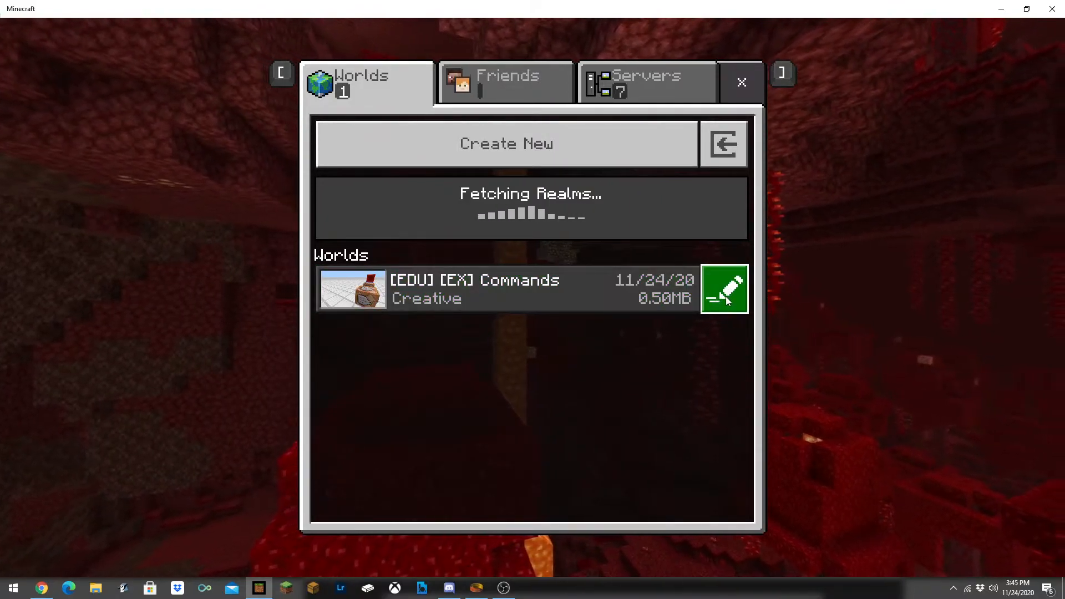
- View the [EDU] [EX] Commands world's Resource Packs, confirming ActionBoard v1.5 is active
left_click(725, 290)
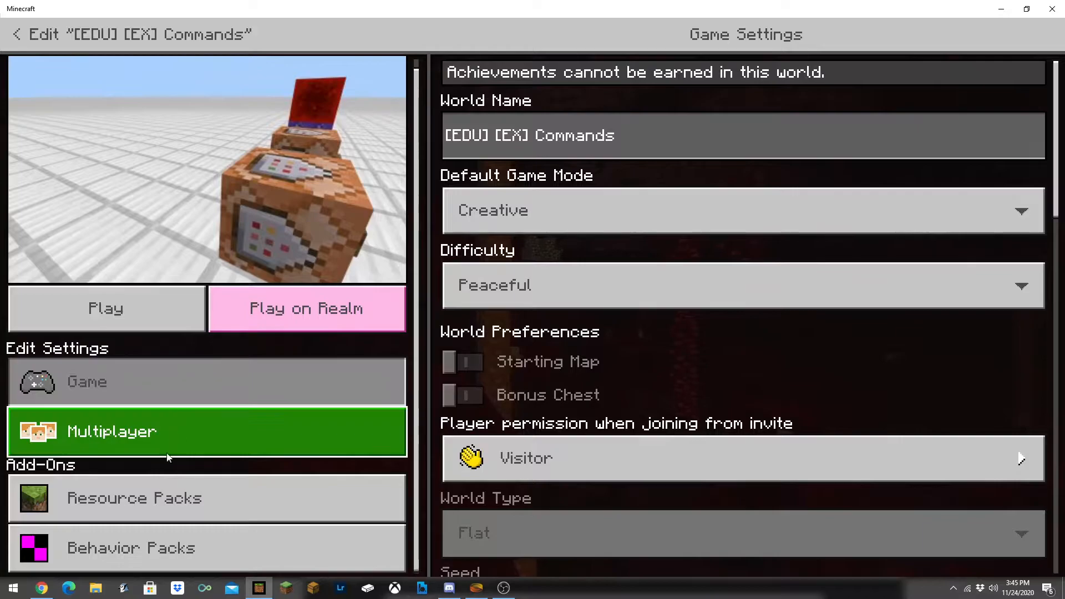
left_click(135, 498)
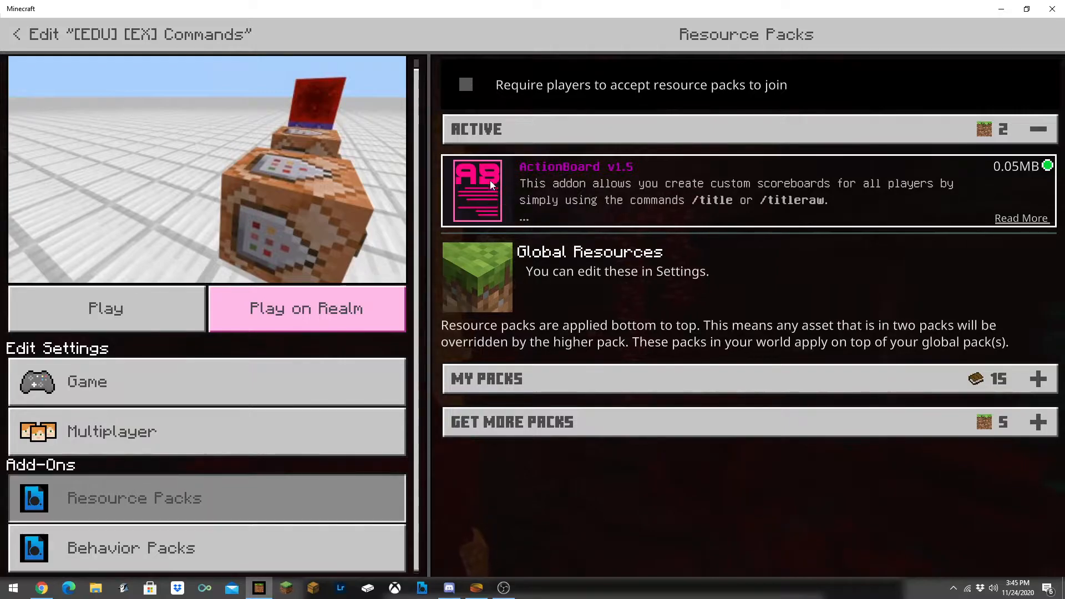
mouse_move(664, 176)
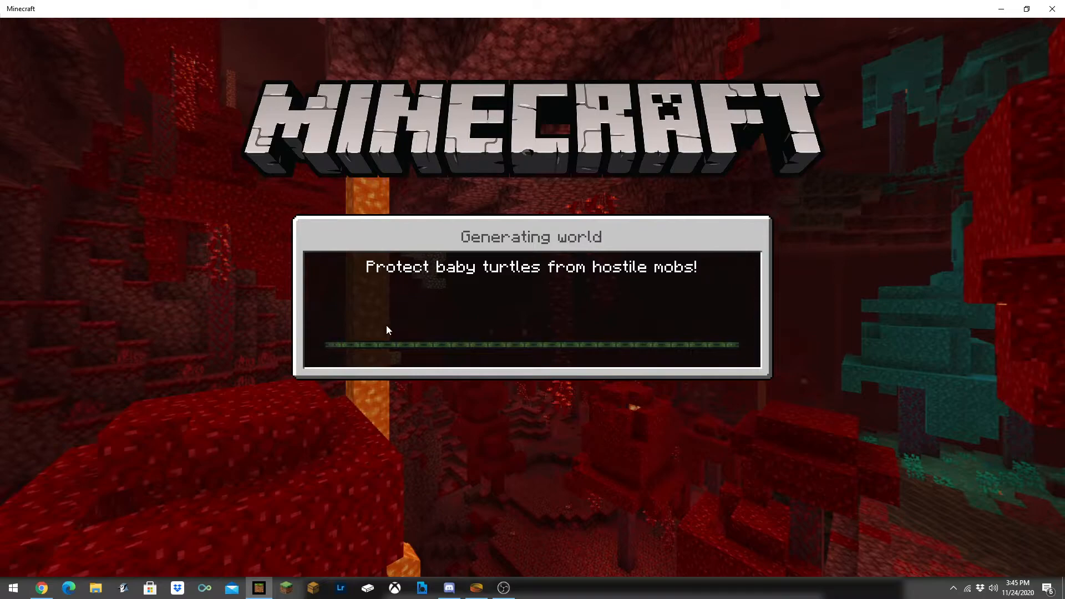
mouse_move(497, 506)
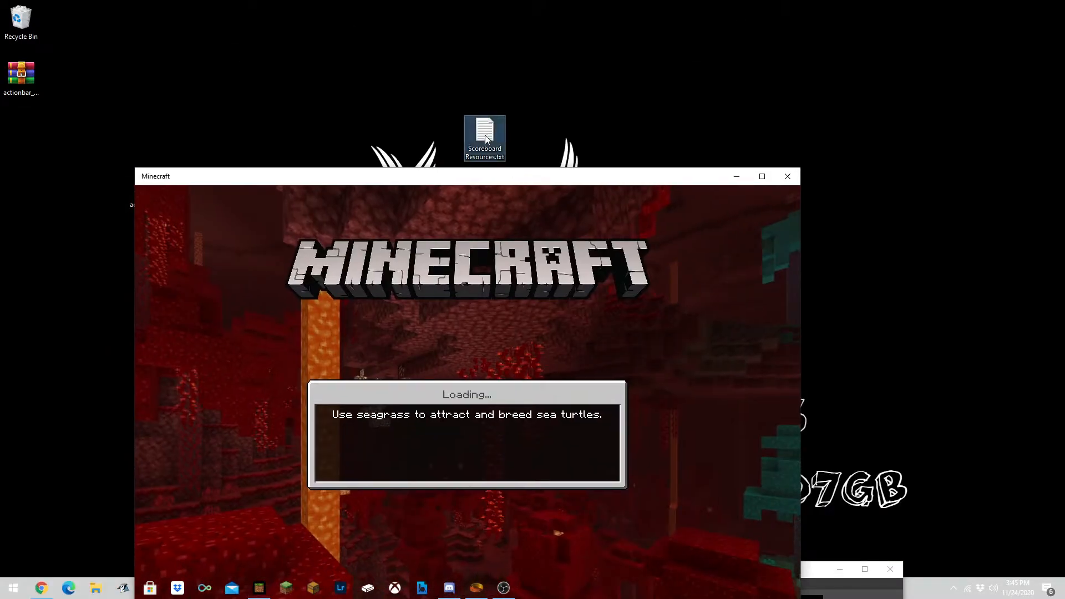
- Open Scoreboard Resources.txt in Notepad and select the blank titleraw template
double_click(484, 128)
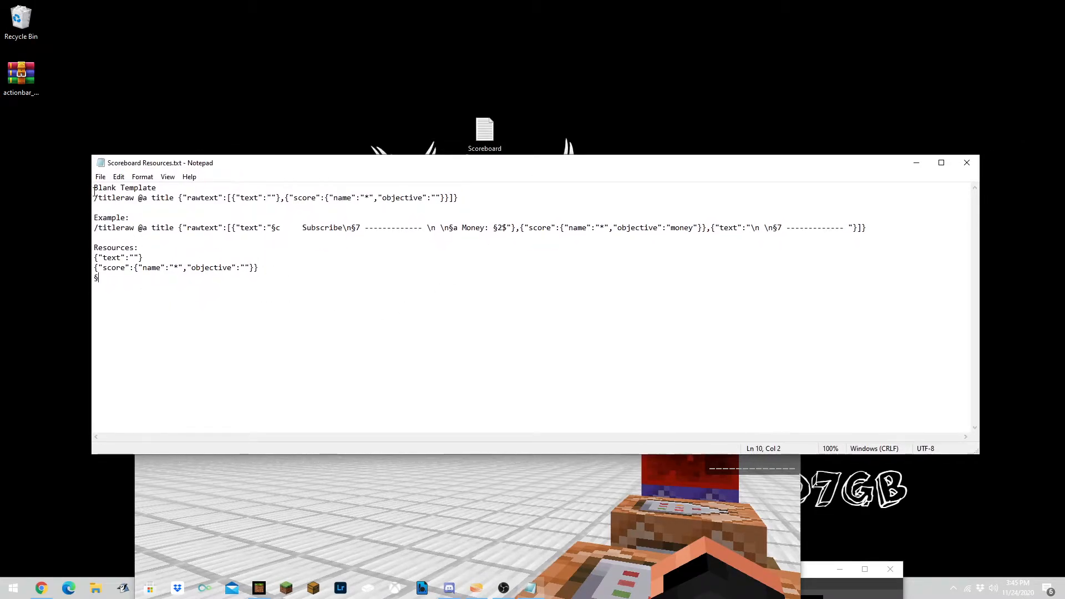
left_click_drag(93, 198, 156, 198)
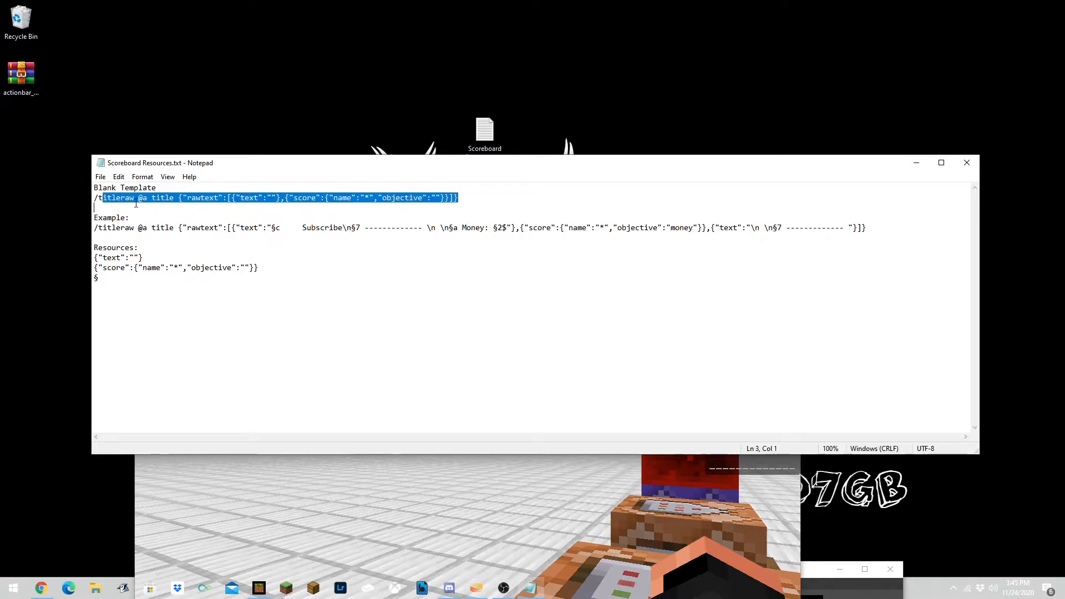
double_click(162, 197)
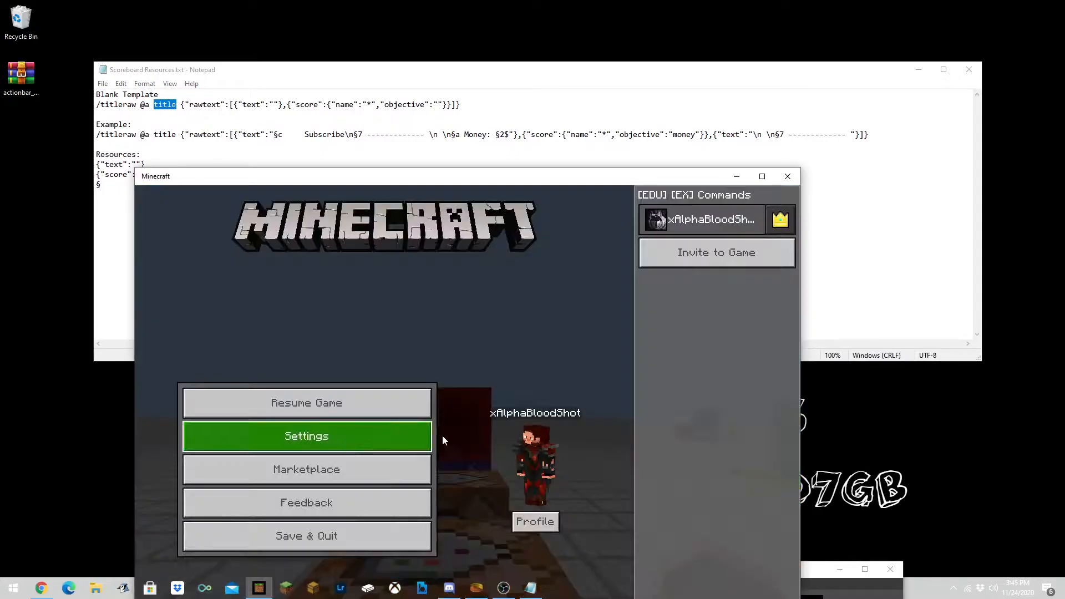
- Resume the world and try /title xAlphaBloodShot in chat, revealing the Subscribe/Money scoreboard
left_click(306, 402)
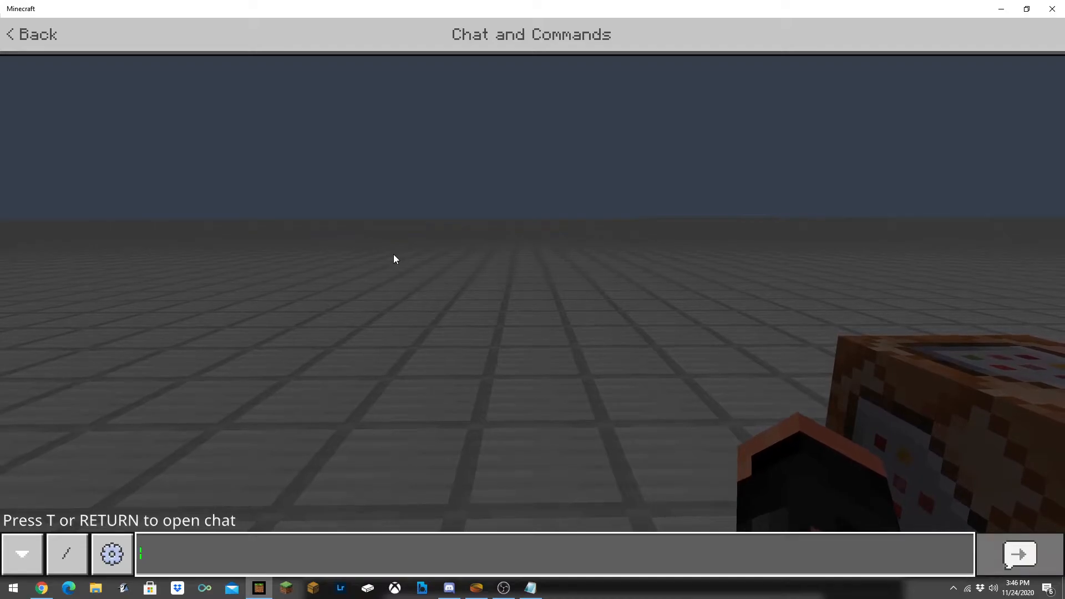
type("/title xAlphaBloodShot")
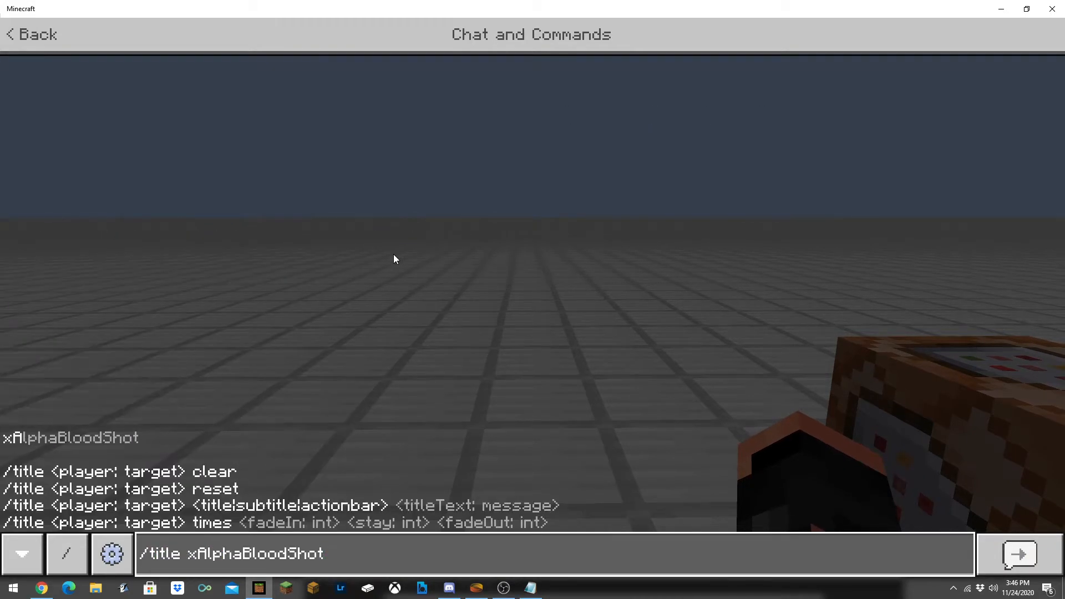
type("a")
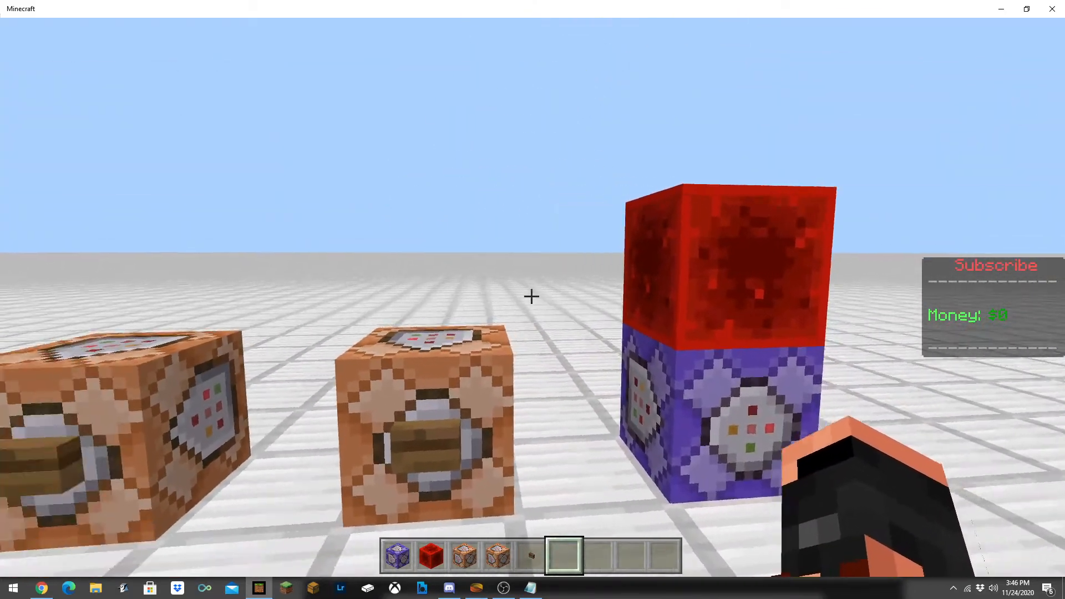
- Pause Minecraft and select the template and example titleraw lines in Notepad
key("Escape")
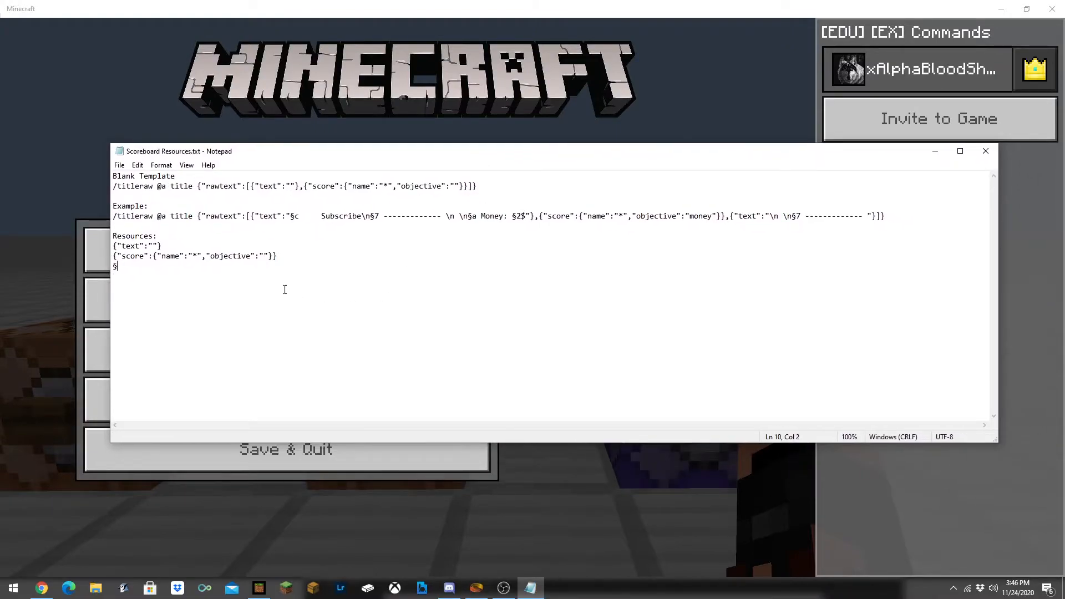
double_click(133, 187)
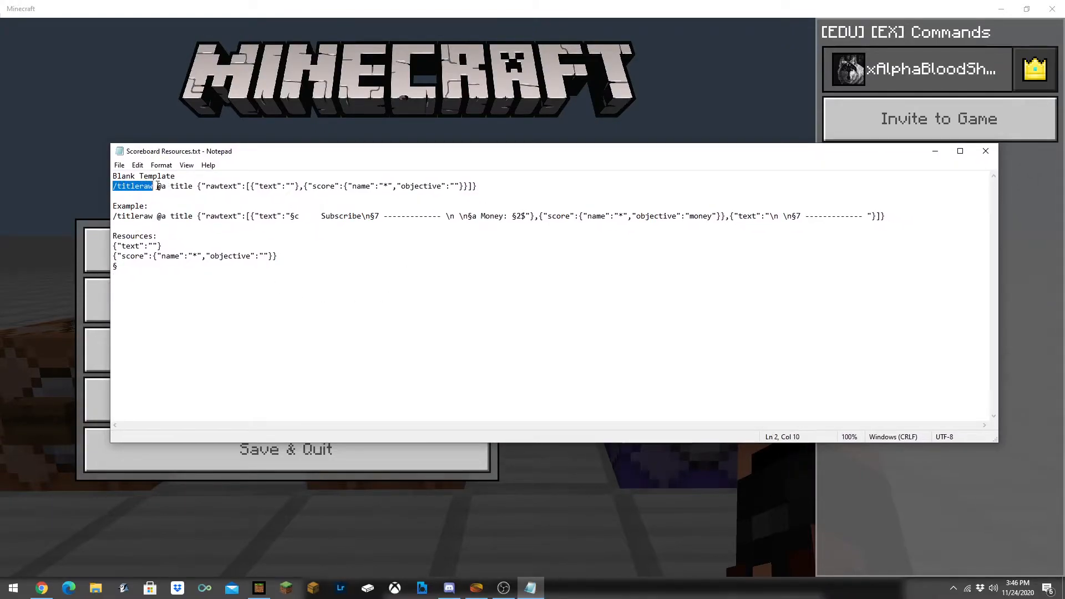
left_click_drag(153, 187, 192, 187)
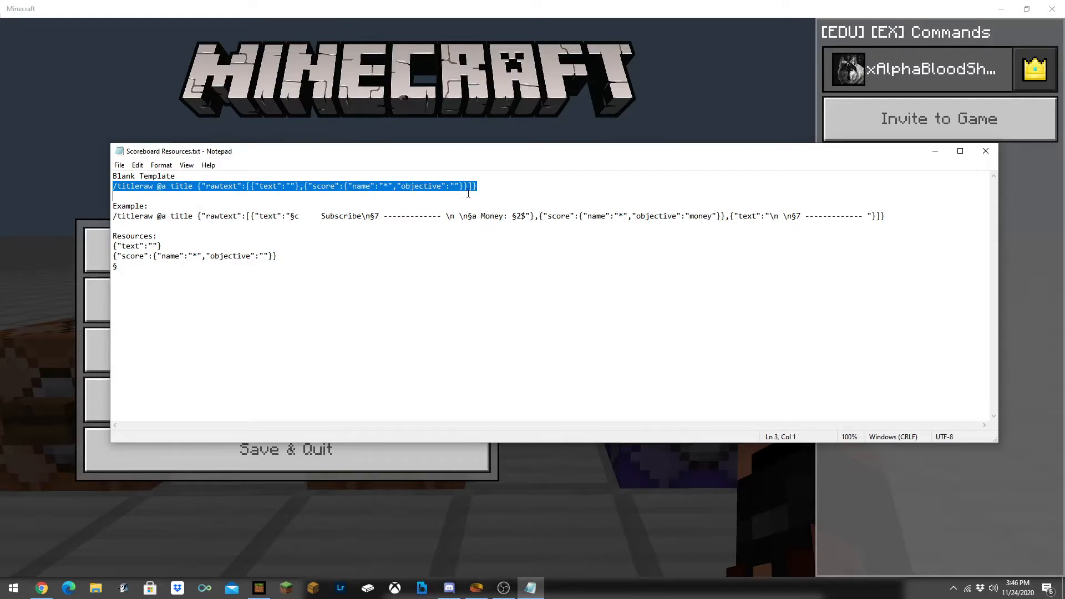
left_click(133, 187)
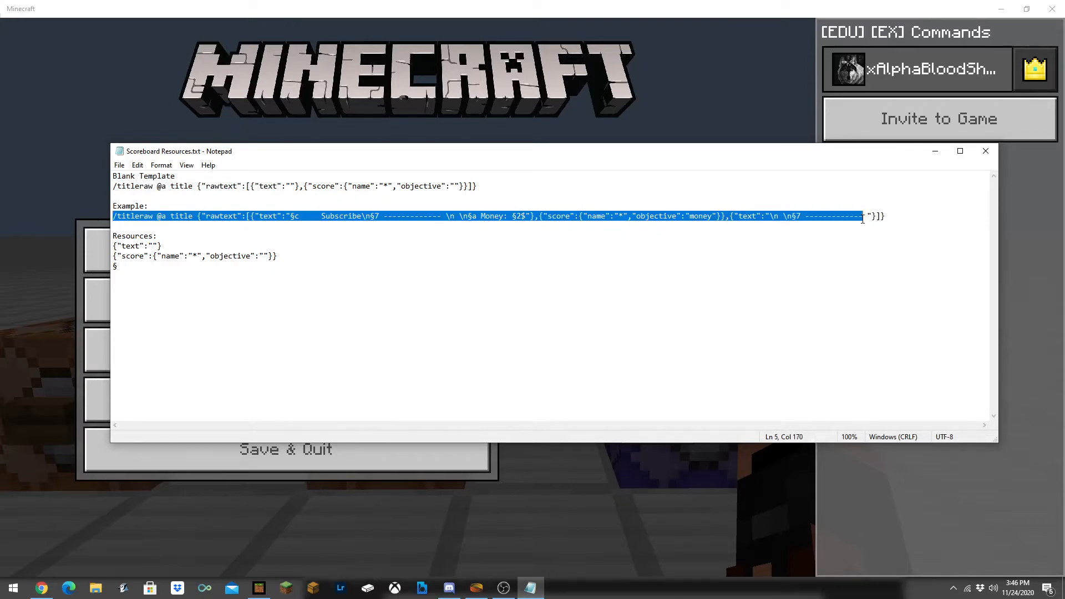
mouse_move(520, 337)
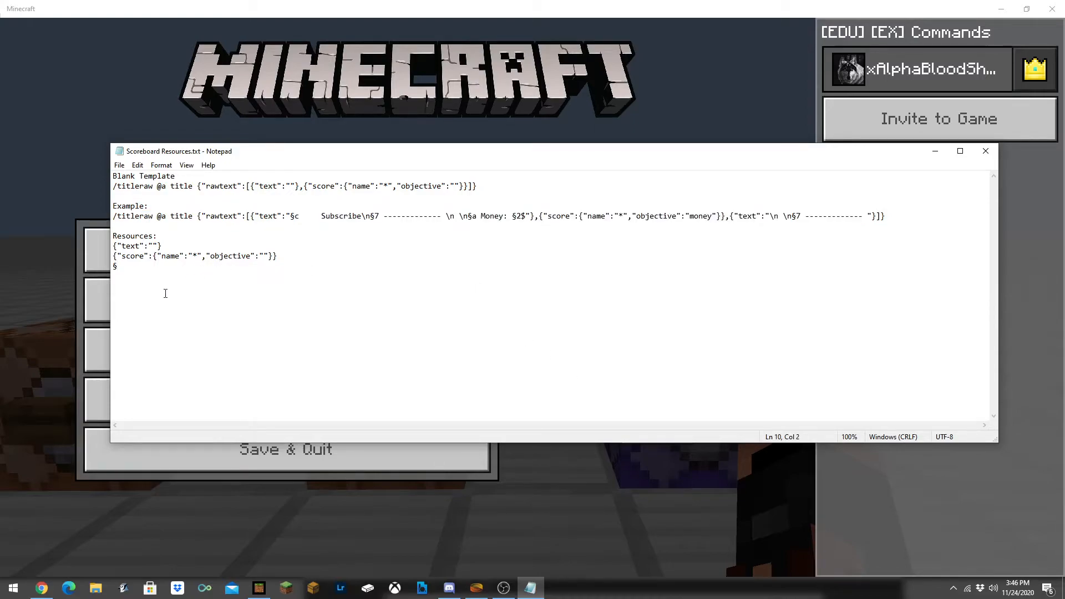
- Write /titleraw @a title {"rawtext":[ on a new line in the notes
type("/titl")
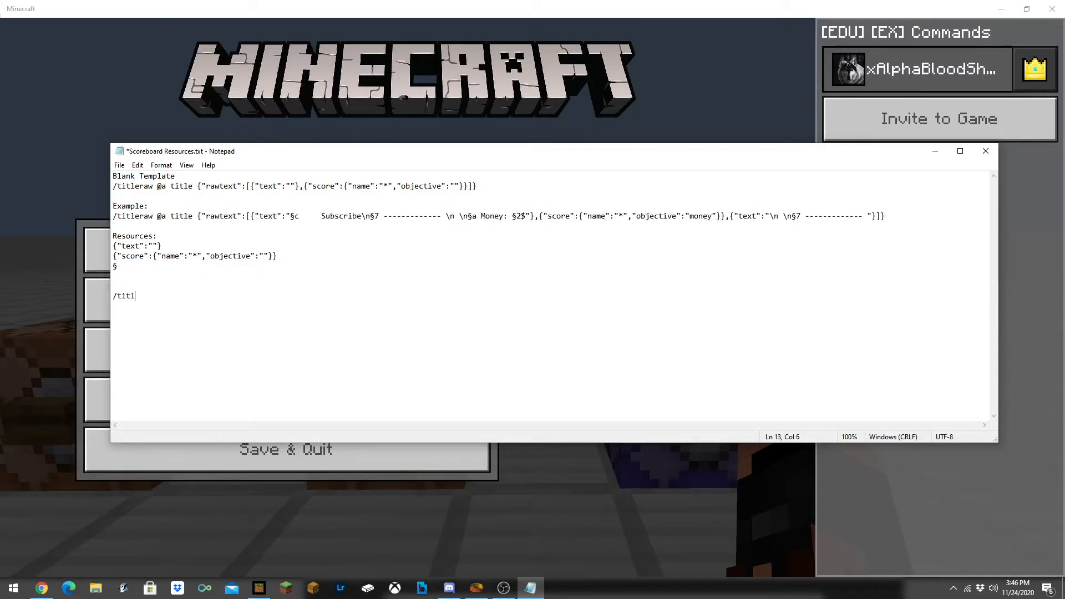
type("eraw")
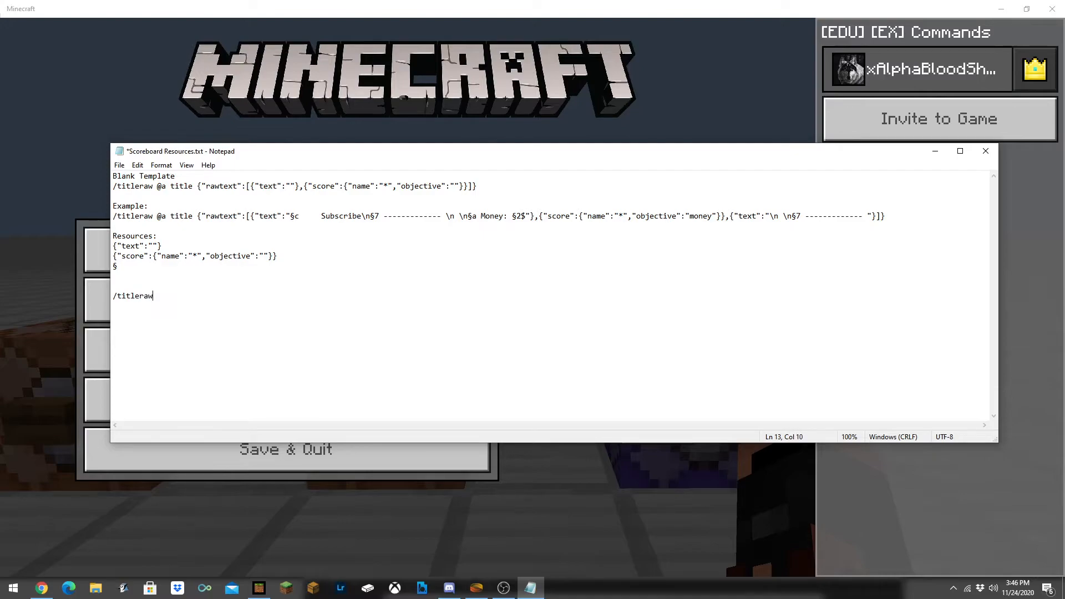
type("@a tit")
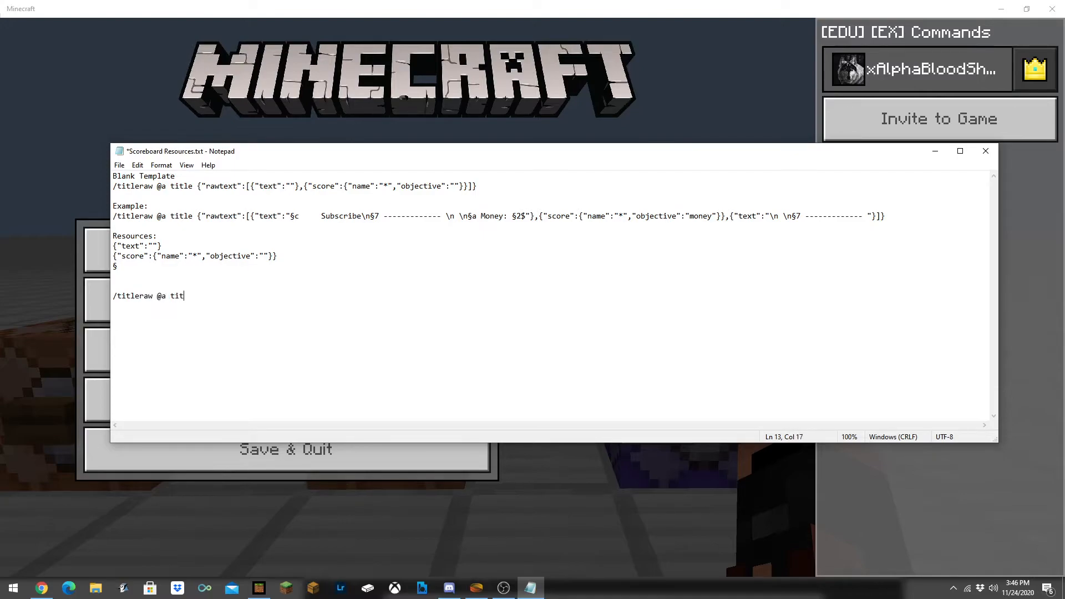
type("le")
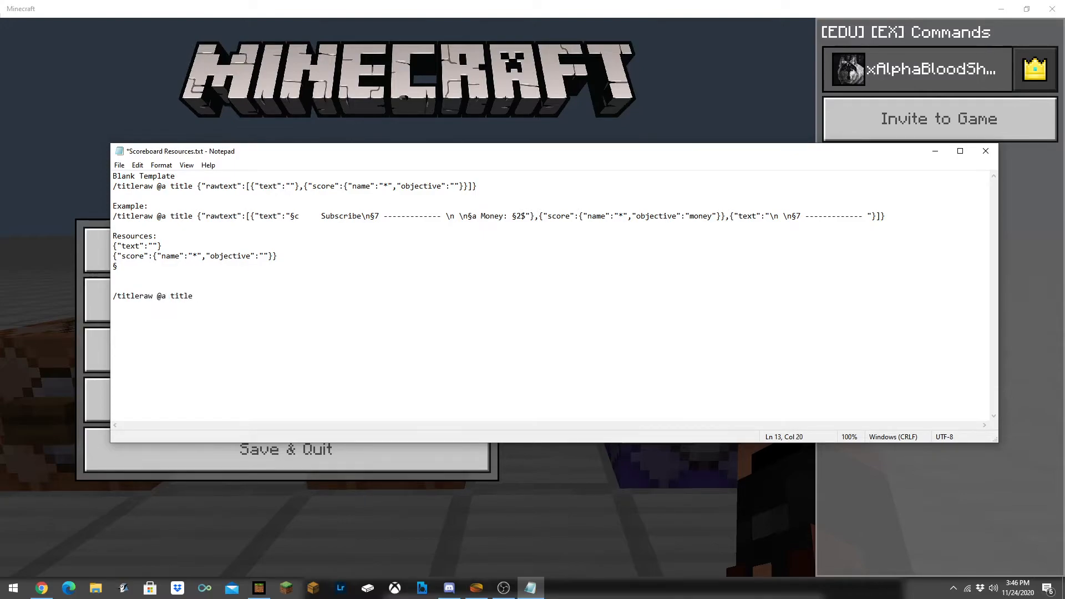
type("{")
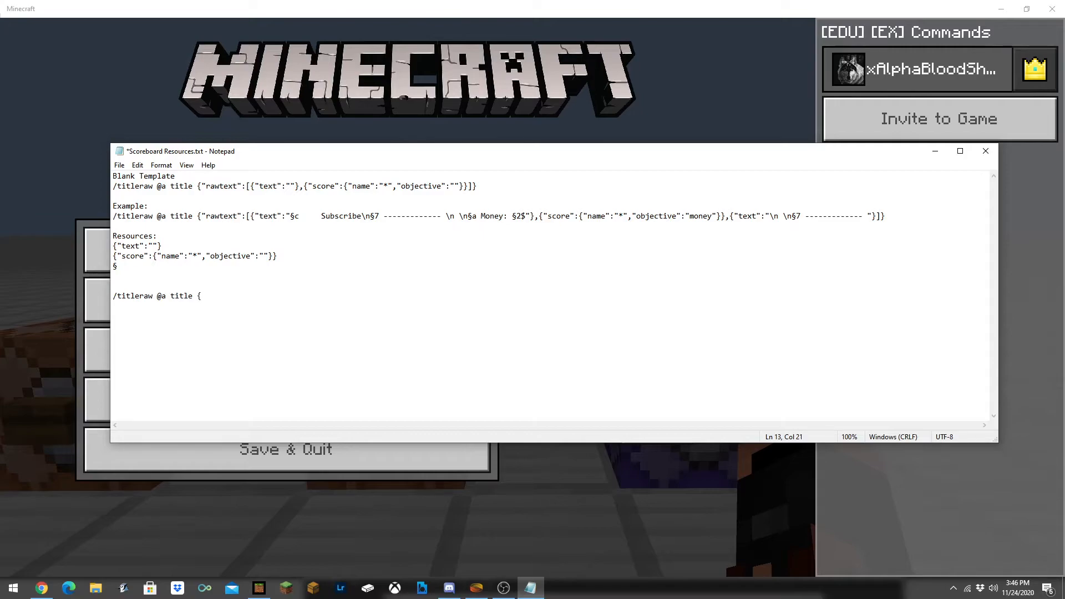
type("\"")
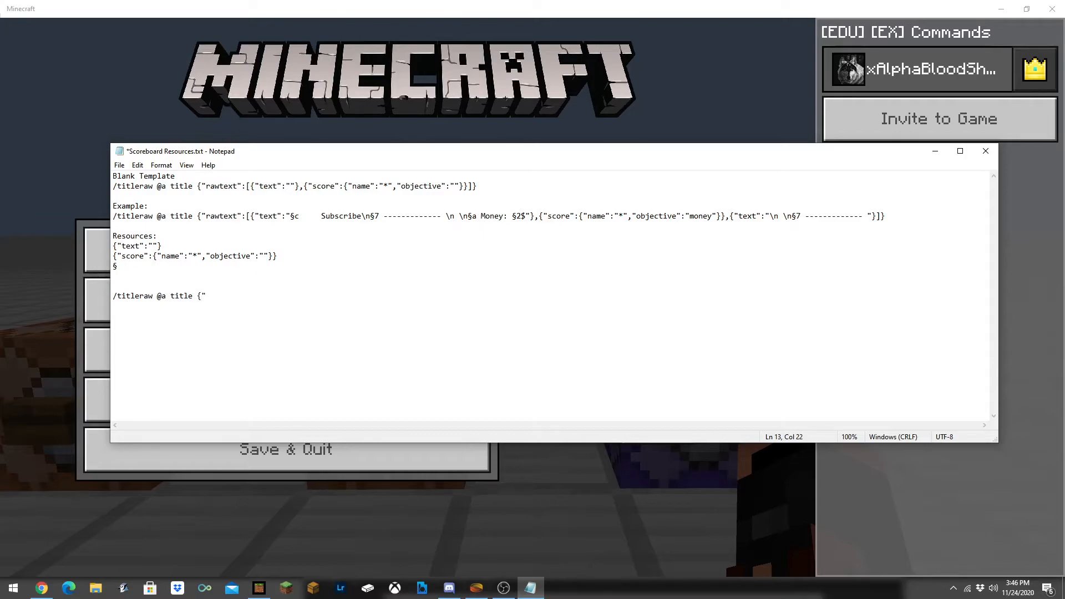
type("ra")
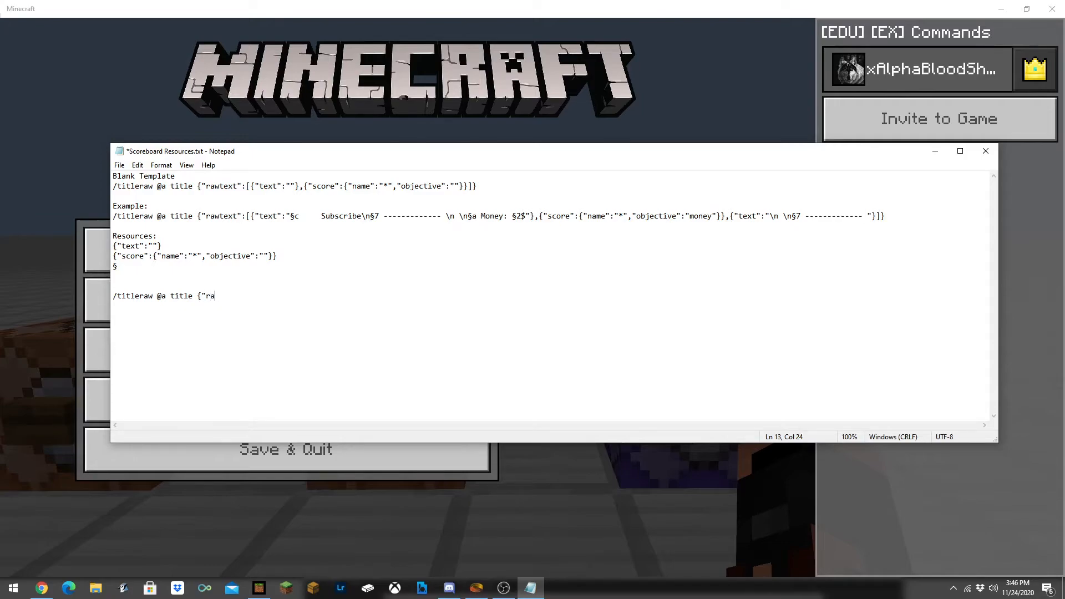
type("wtext\":{")
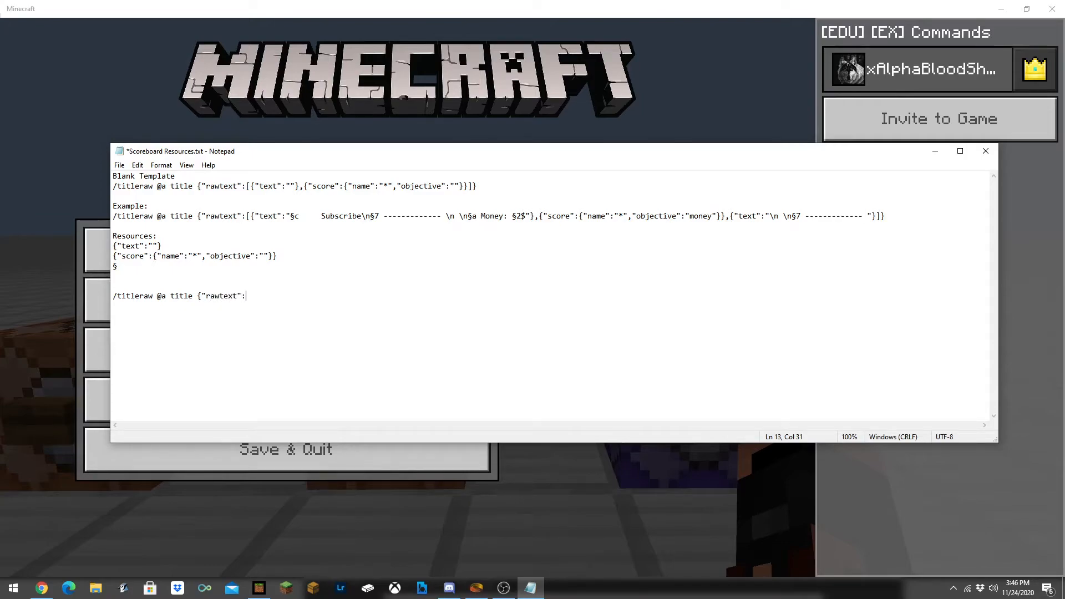
type("[")
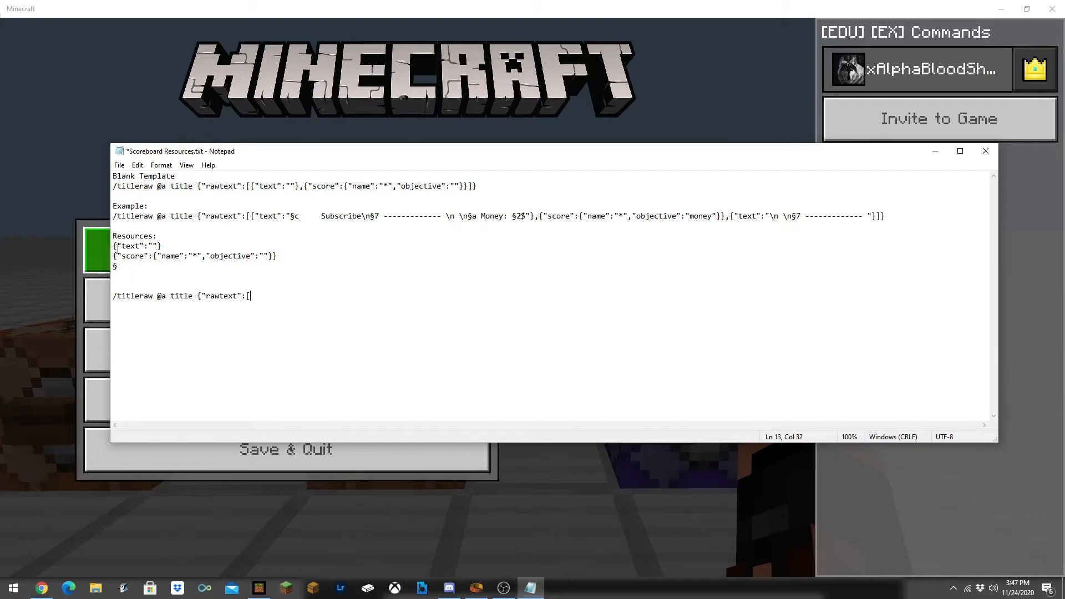
- Reuse the {"text":""} snippet with Hi inside and close the rawtext array: {"text":"Hi"}]}
double_click(131, 245)
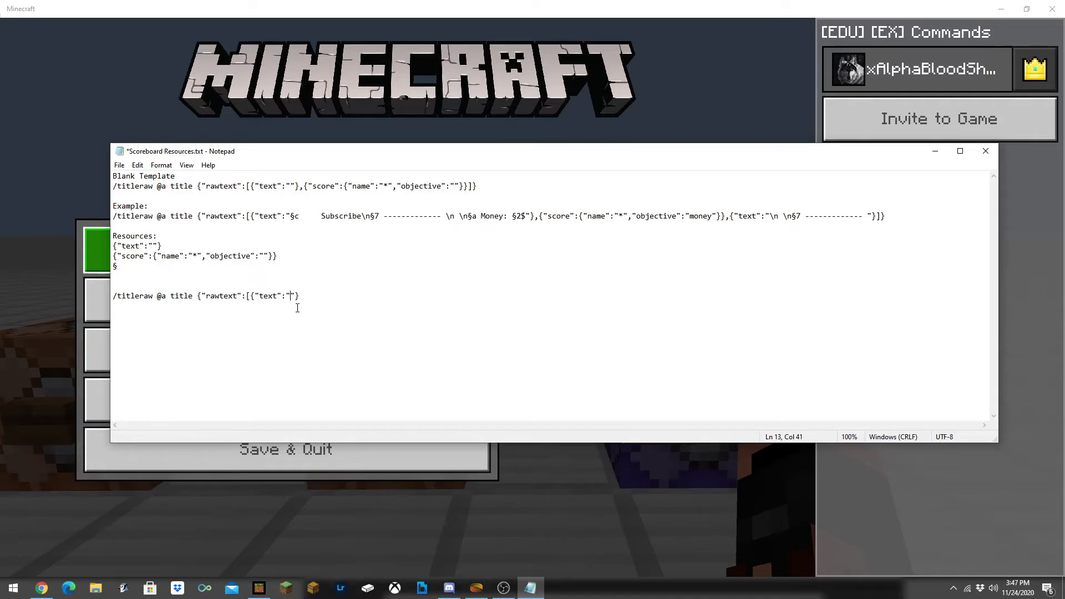
mouse_move(313, 307)
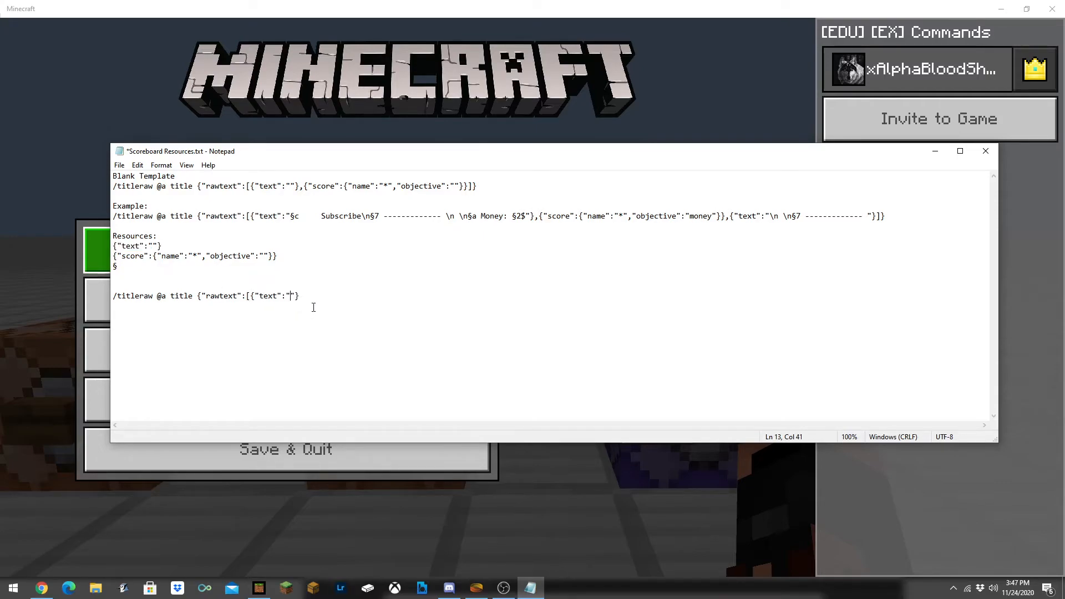
type("Hi")
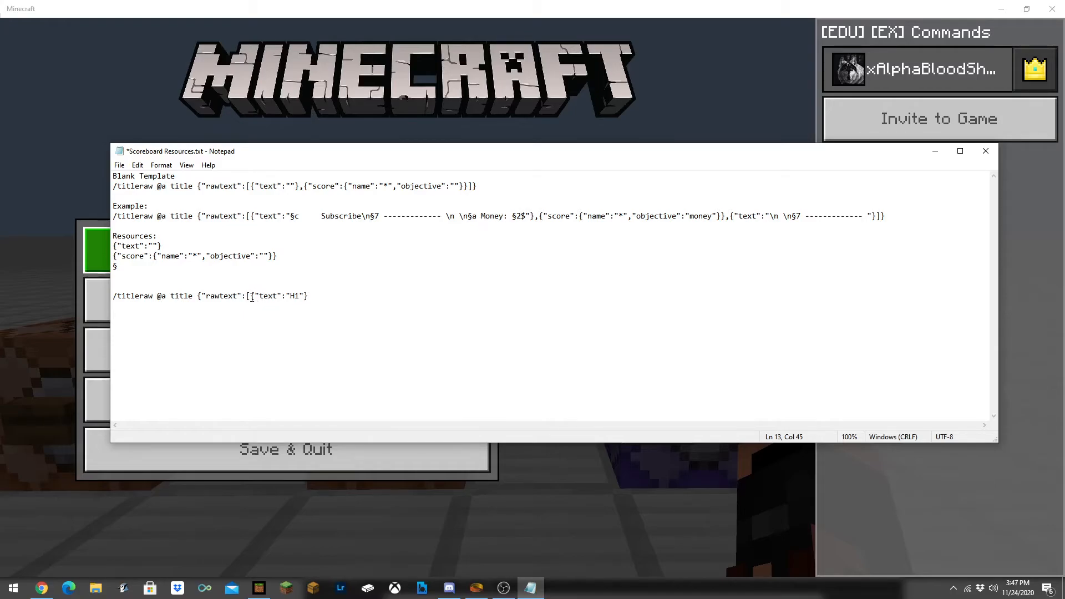
type("}")
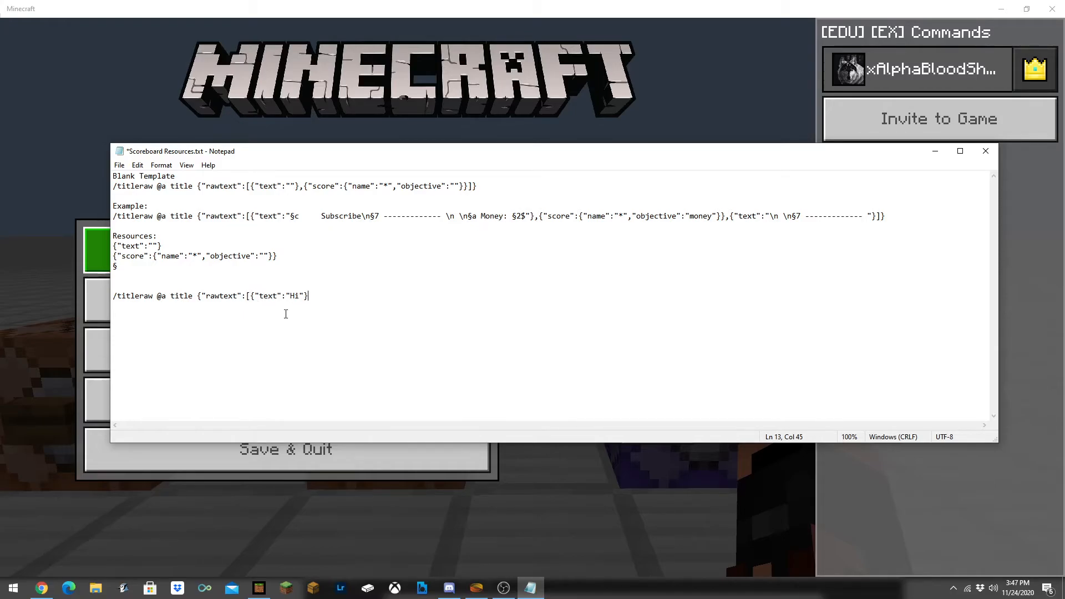
type("]")
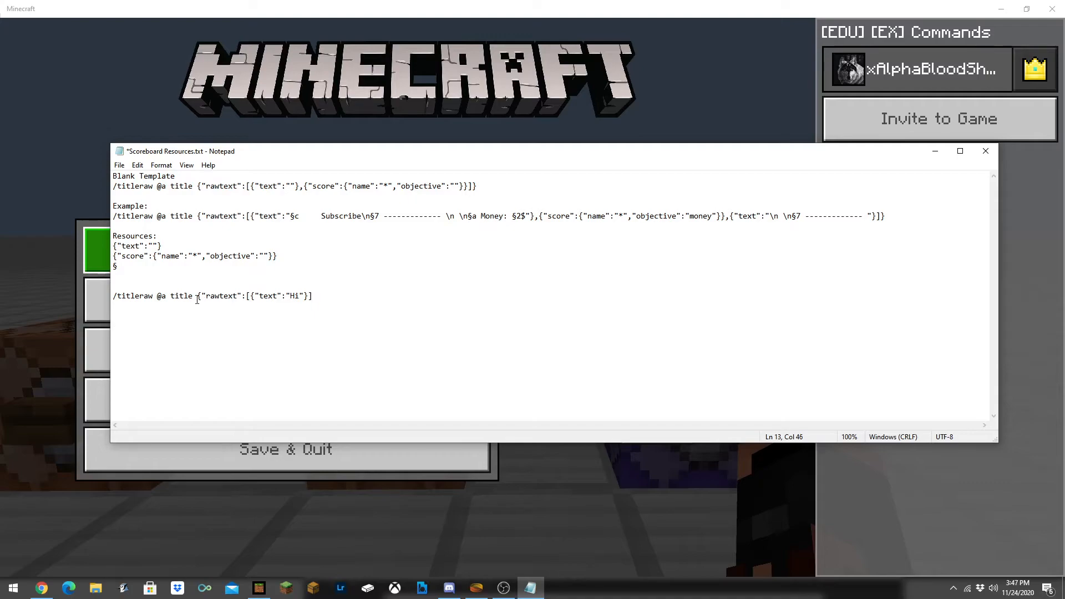
type("}")
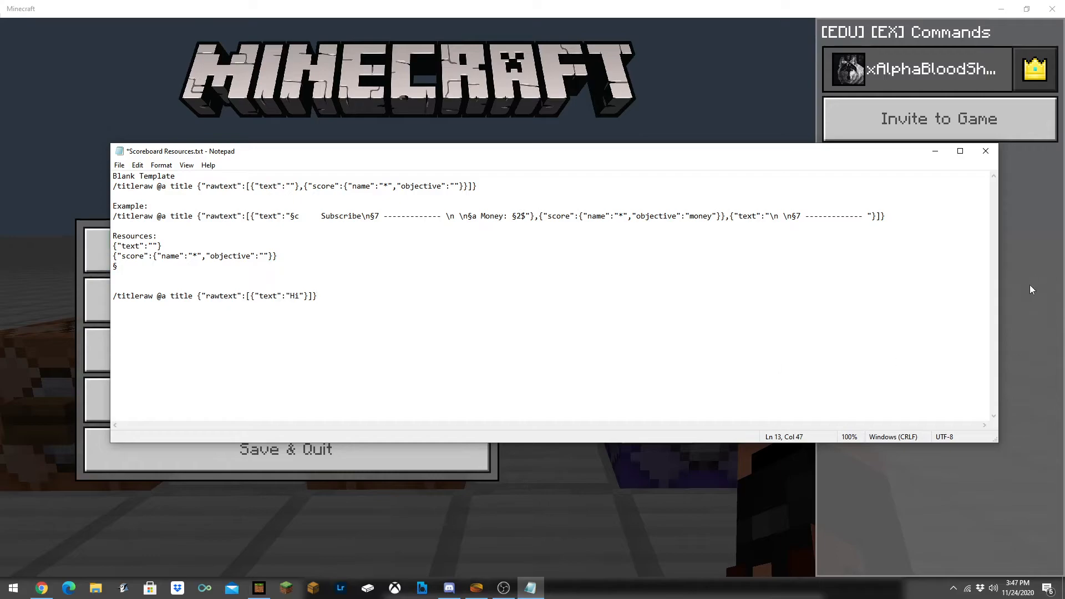
mouse_move(329, 301)
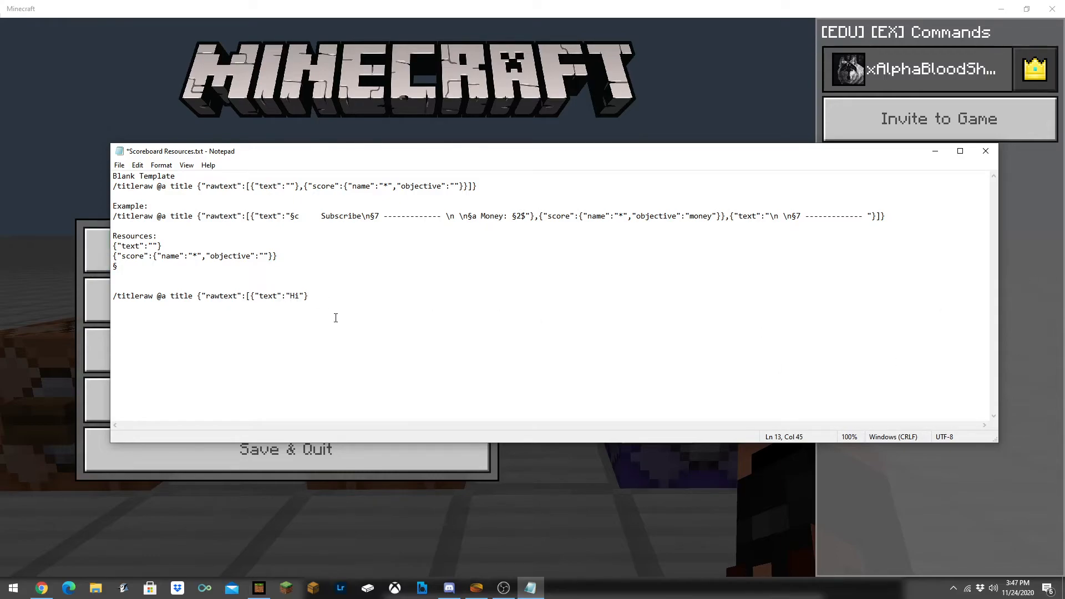
- Append a score component with objective Balance (replacing Money), close the line, and close Notepad
type(",")
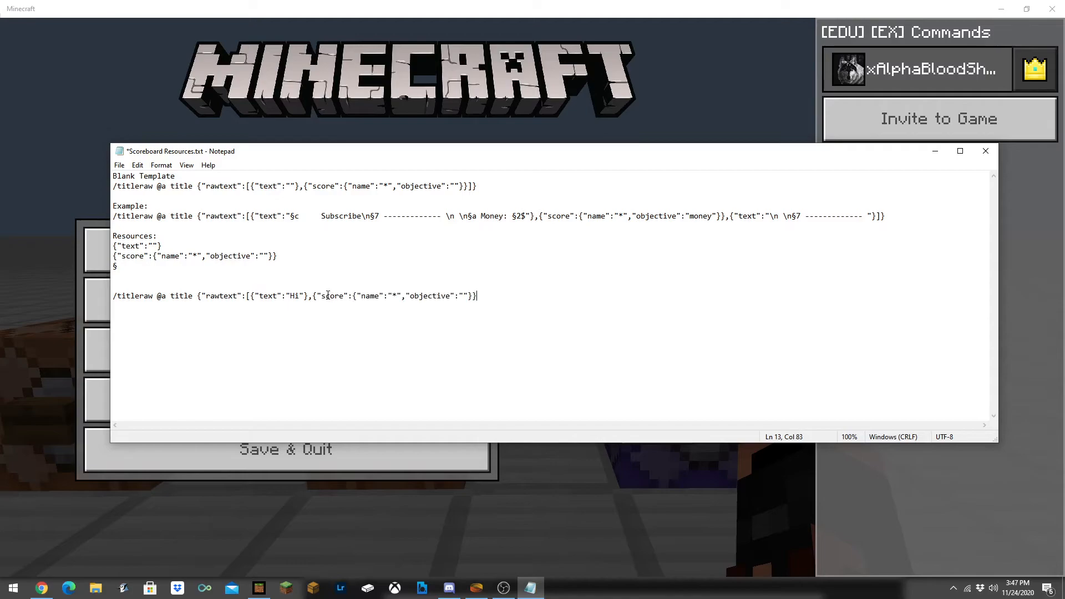
mouse_move(428, 306)
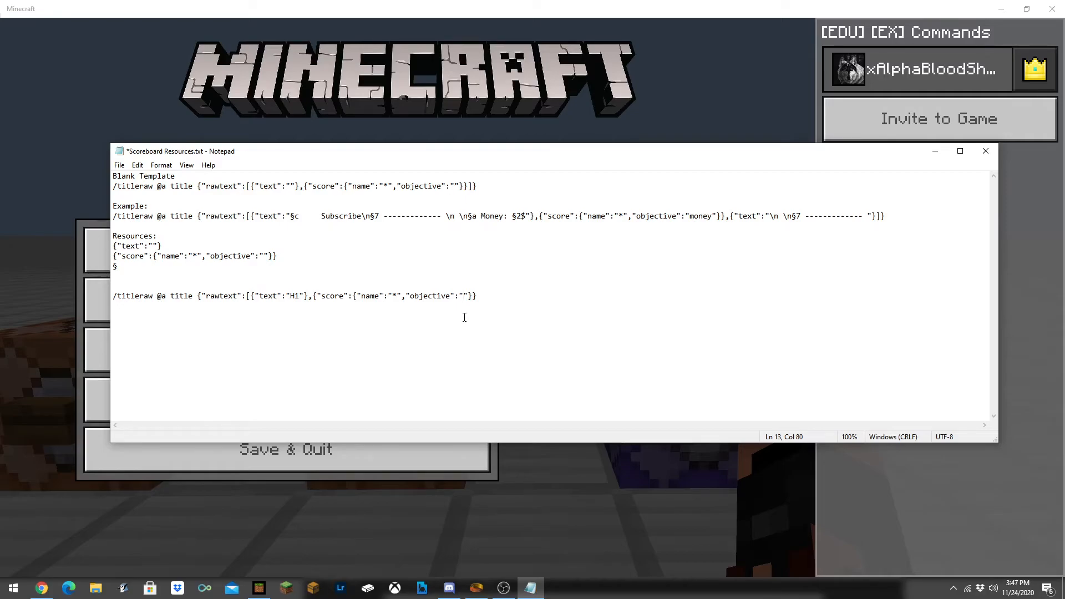
type("Money")
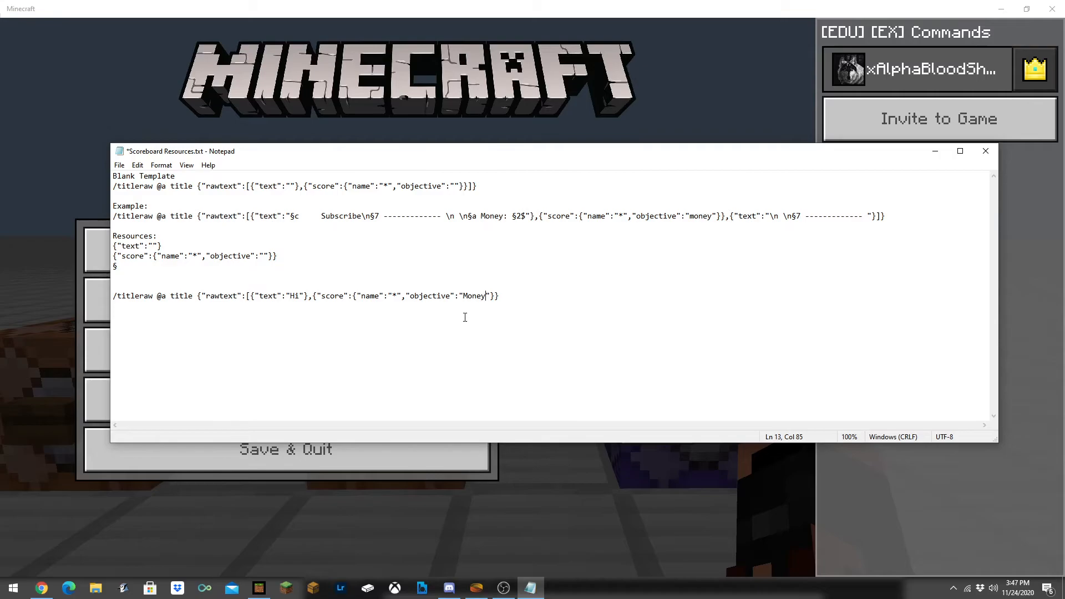
key("Backspace")
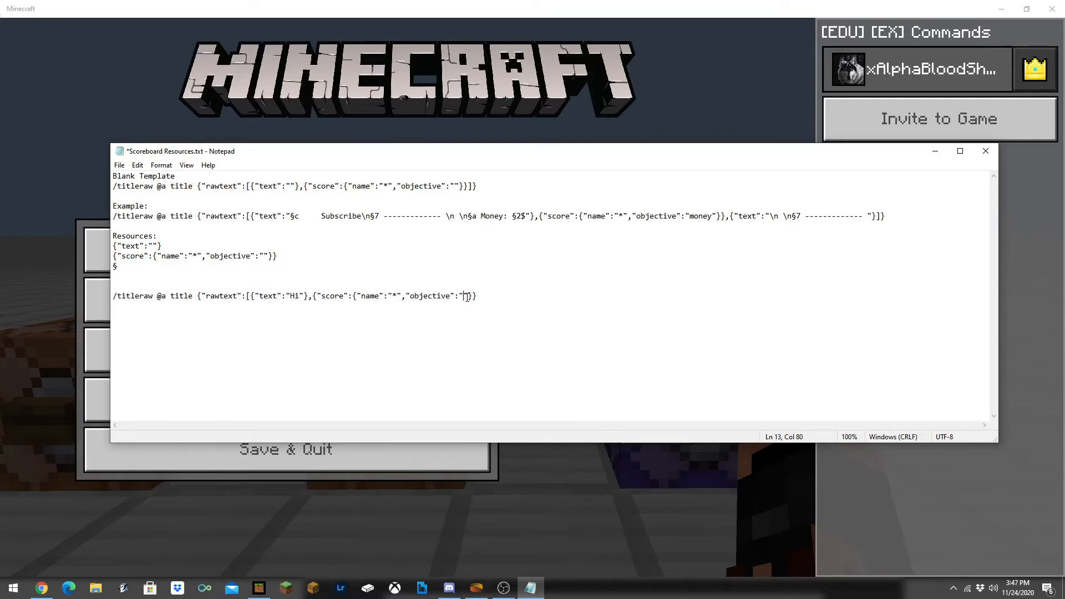
type("Balance")
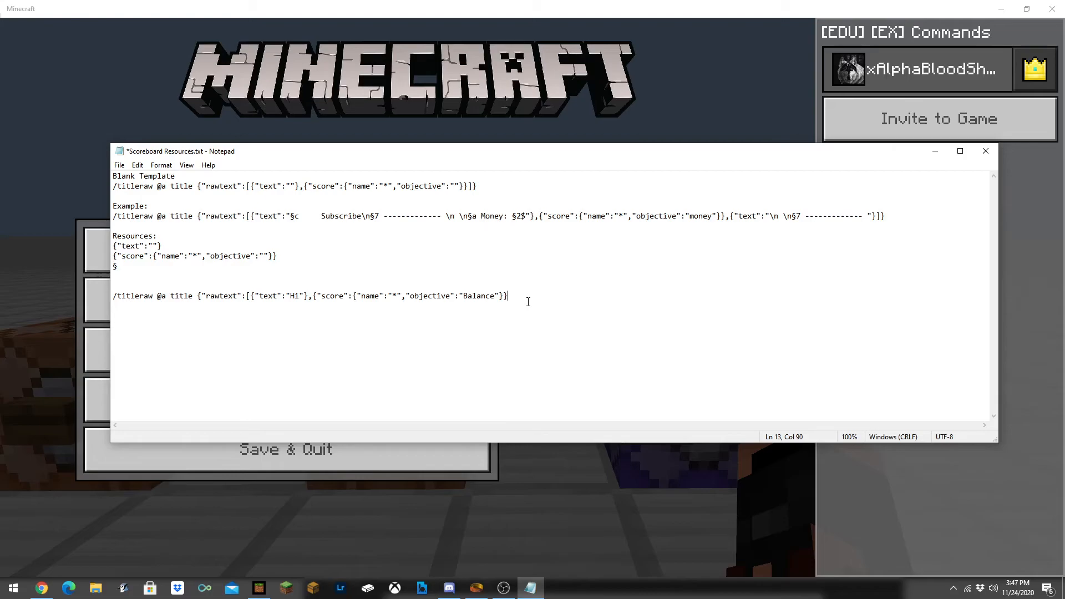
type("]}")
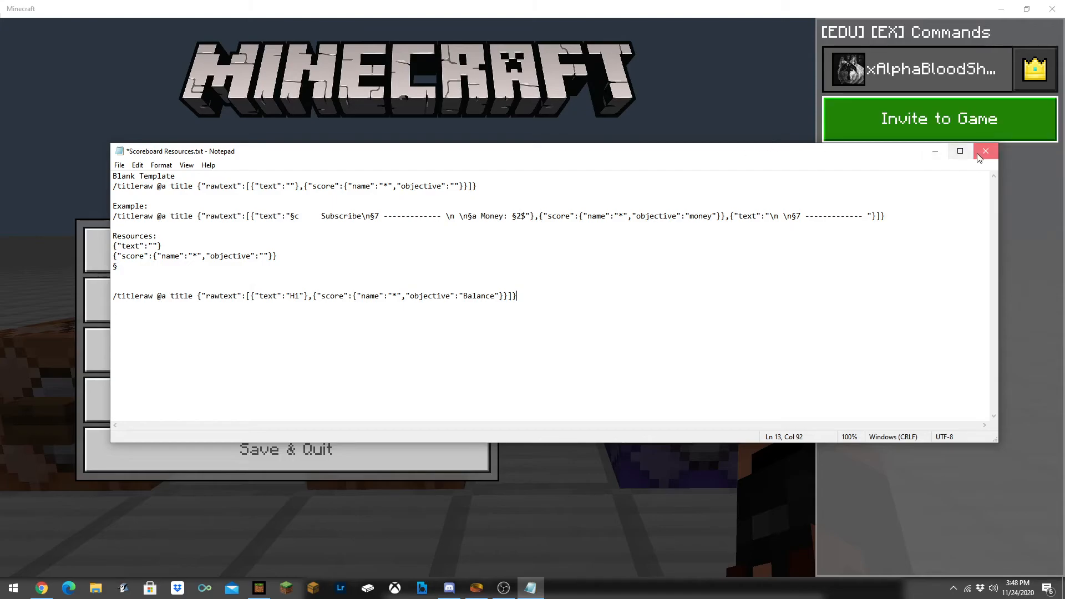
left_click(985, 151)
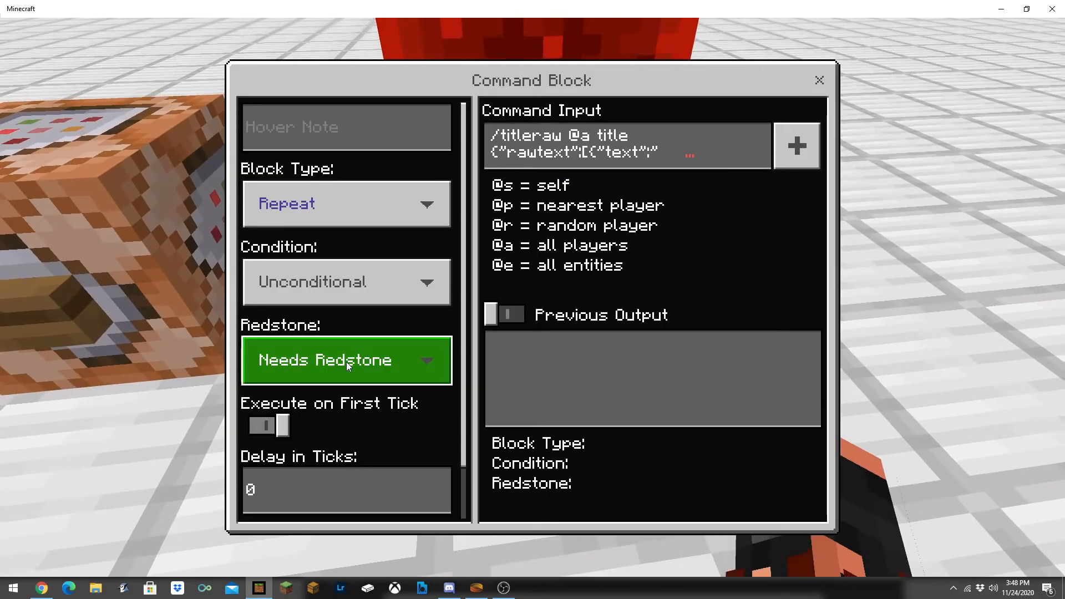
- Check the Redstone setting and close the repeating command block so the titleraw command applies
left_click(347, 361)
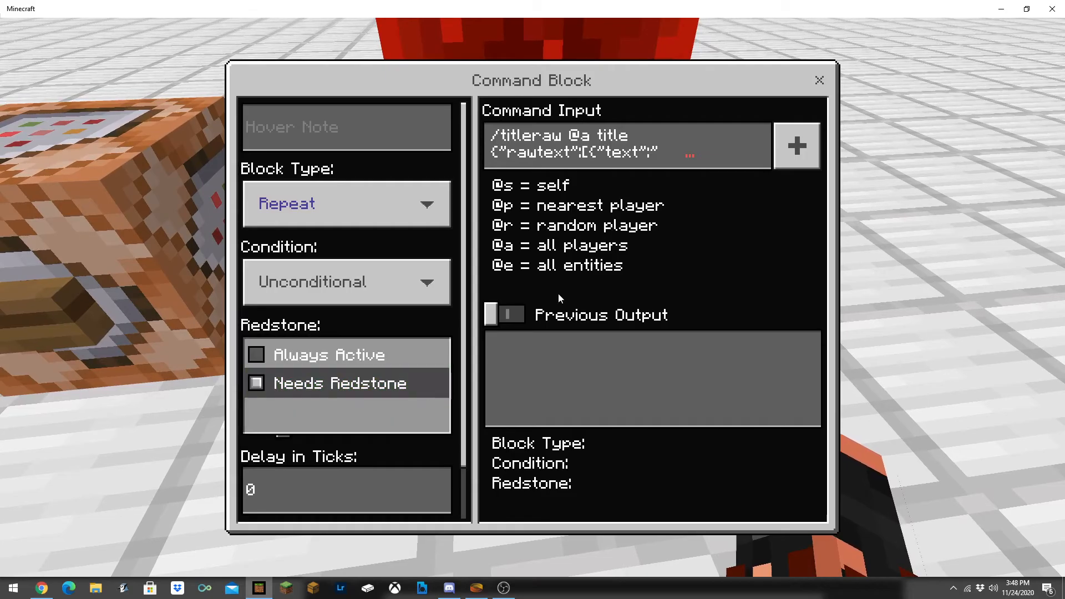
key("Escape")
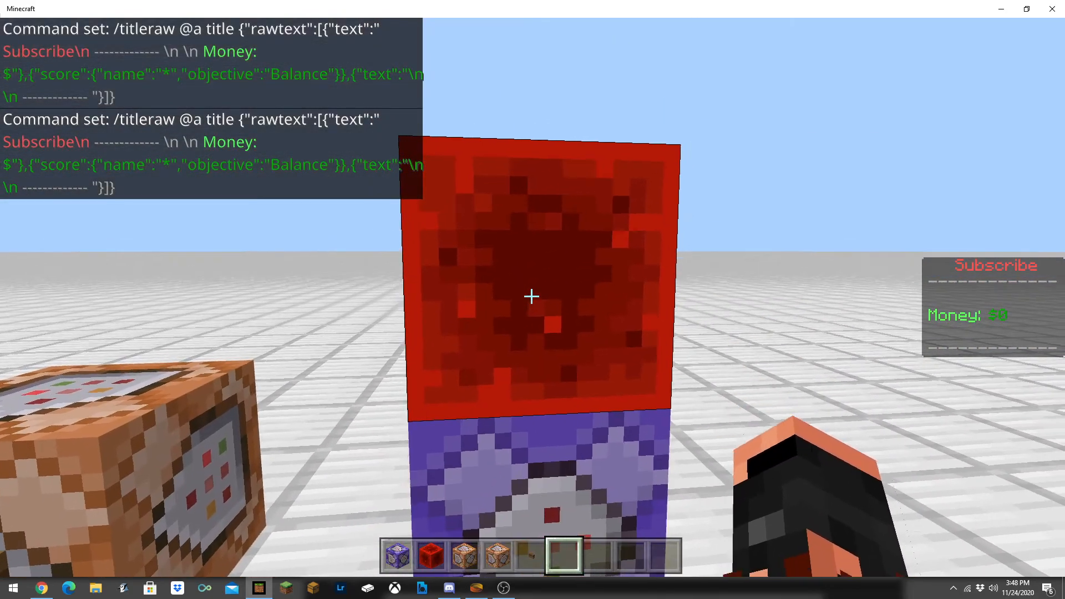